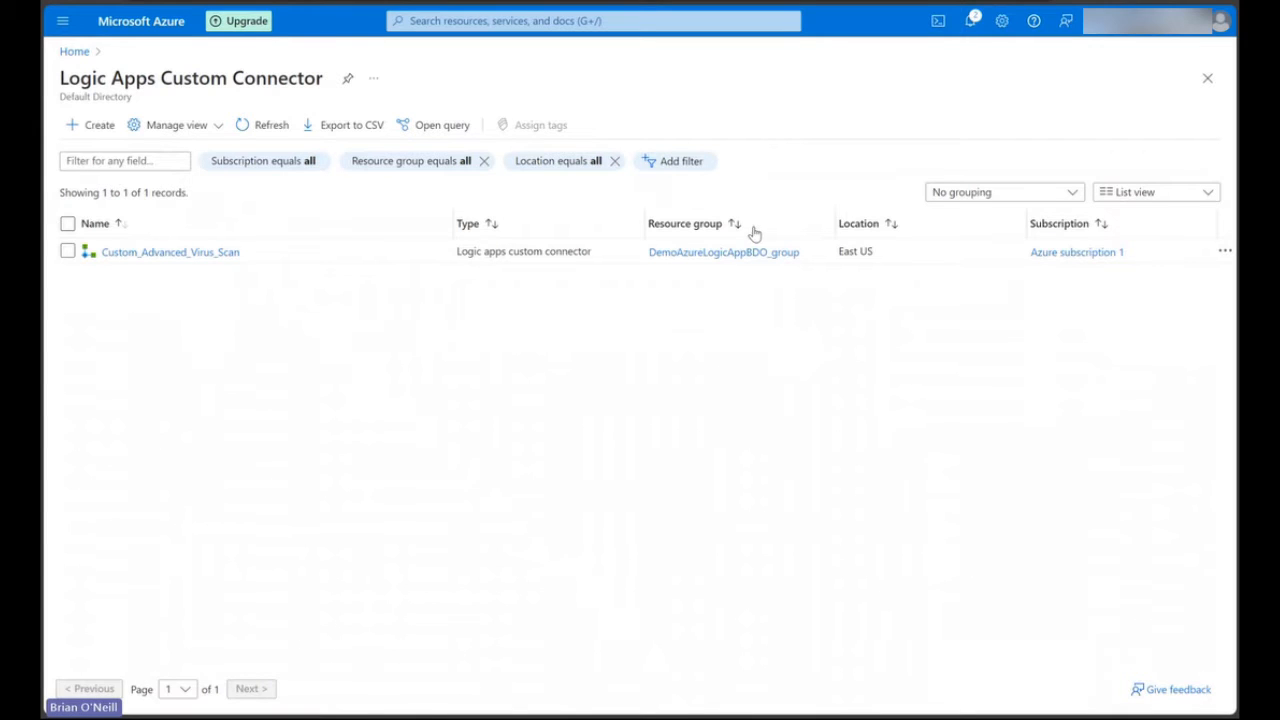
{"action": "mouse_move", "coordinate": [588, 316]}
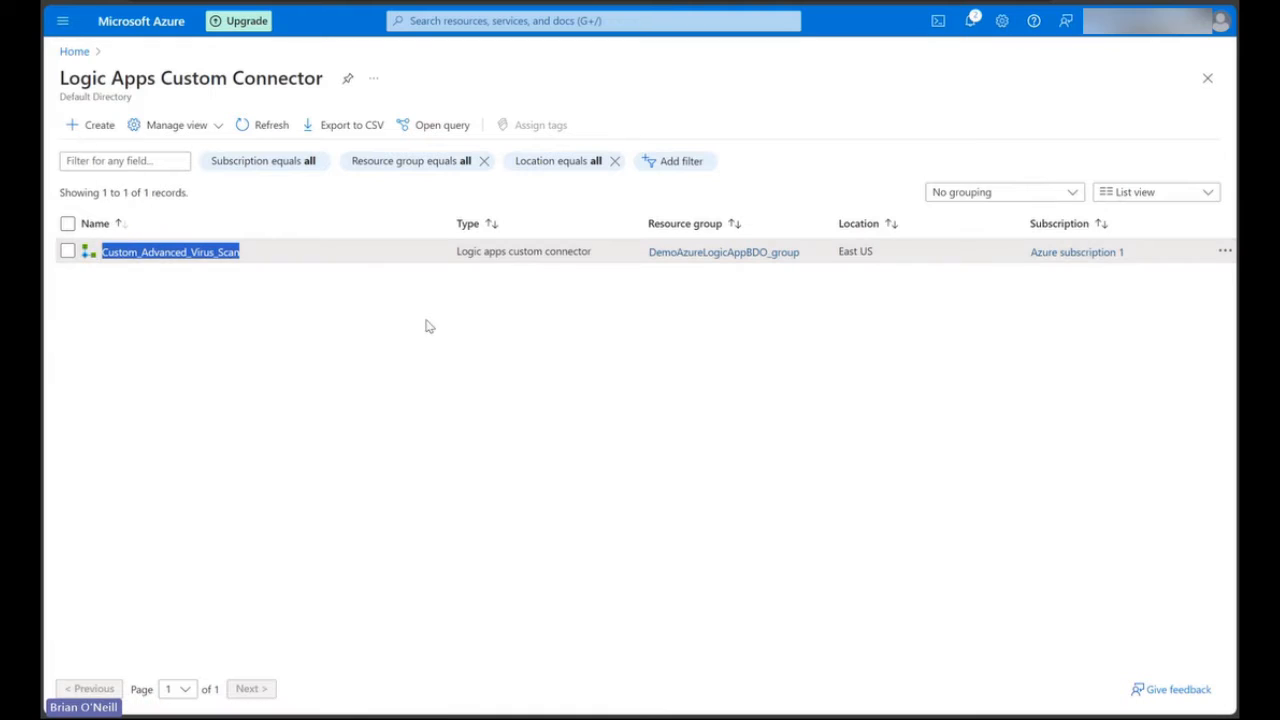
{"action": "mouse_move", "coordinate": [448, 316]}
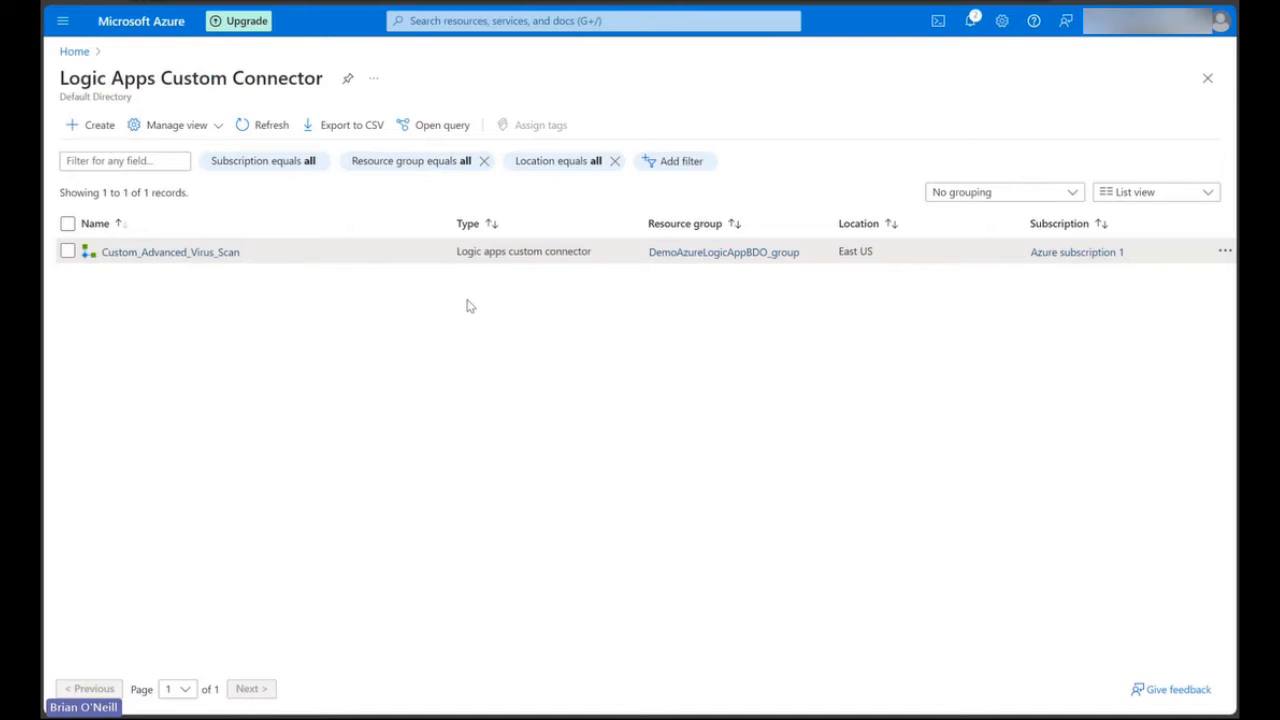
{"action": "mouse_move", "coordinate": [532, 308]}
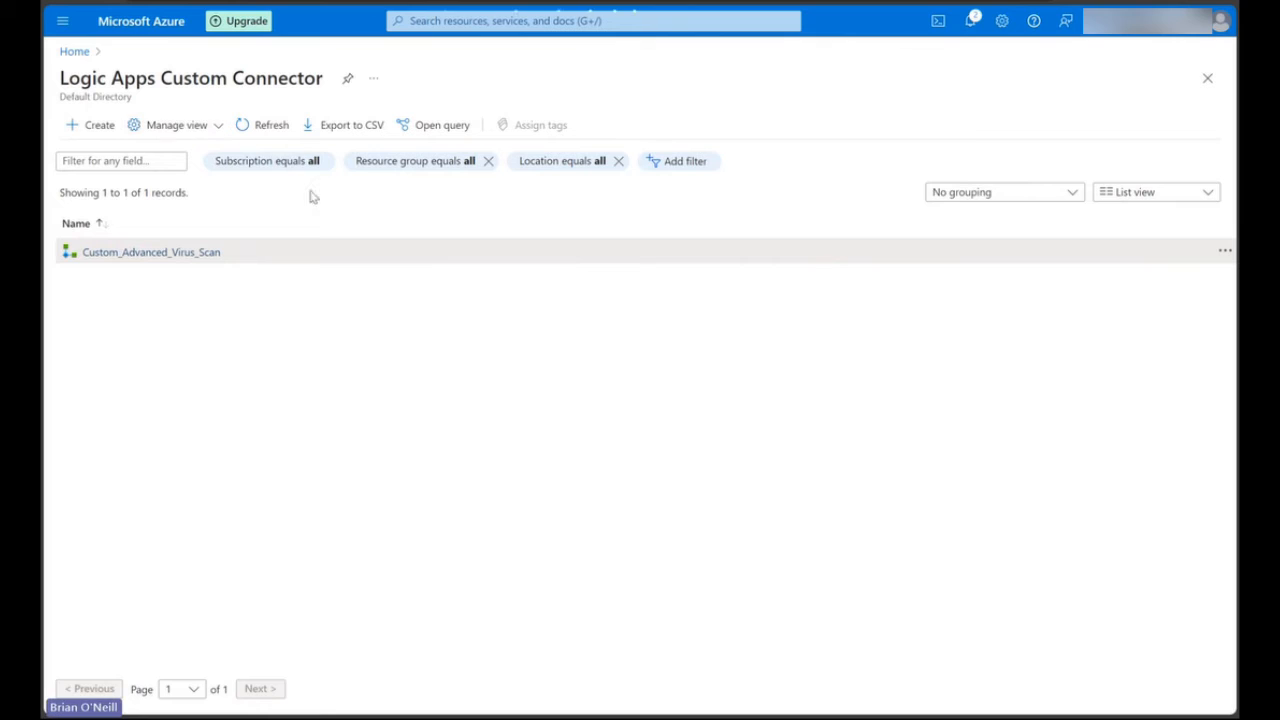
- Start a new Logic Apps custom connector in resource group TestCustomConnector
{"action": "left_click", "coordinate": [92, 124]}
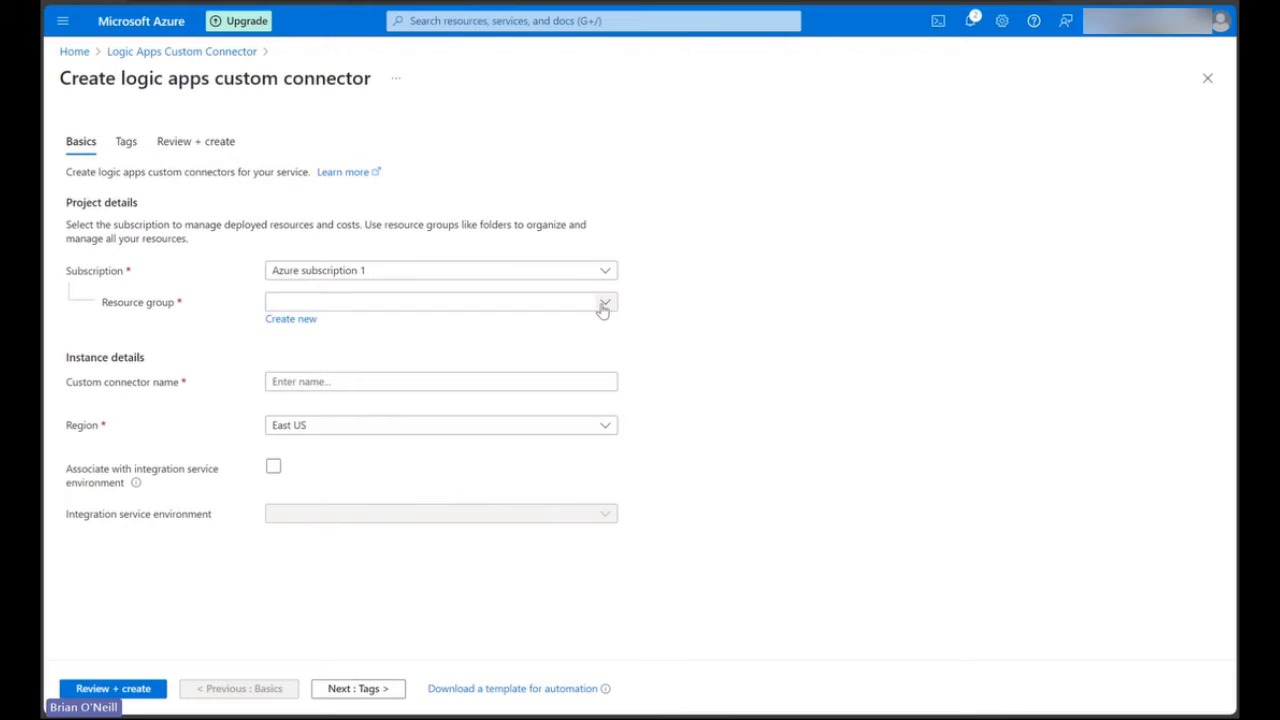
{"action": "left_click", "coordinate": [604, 300]}
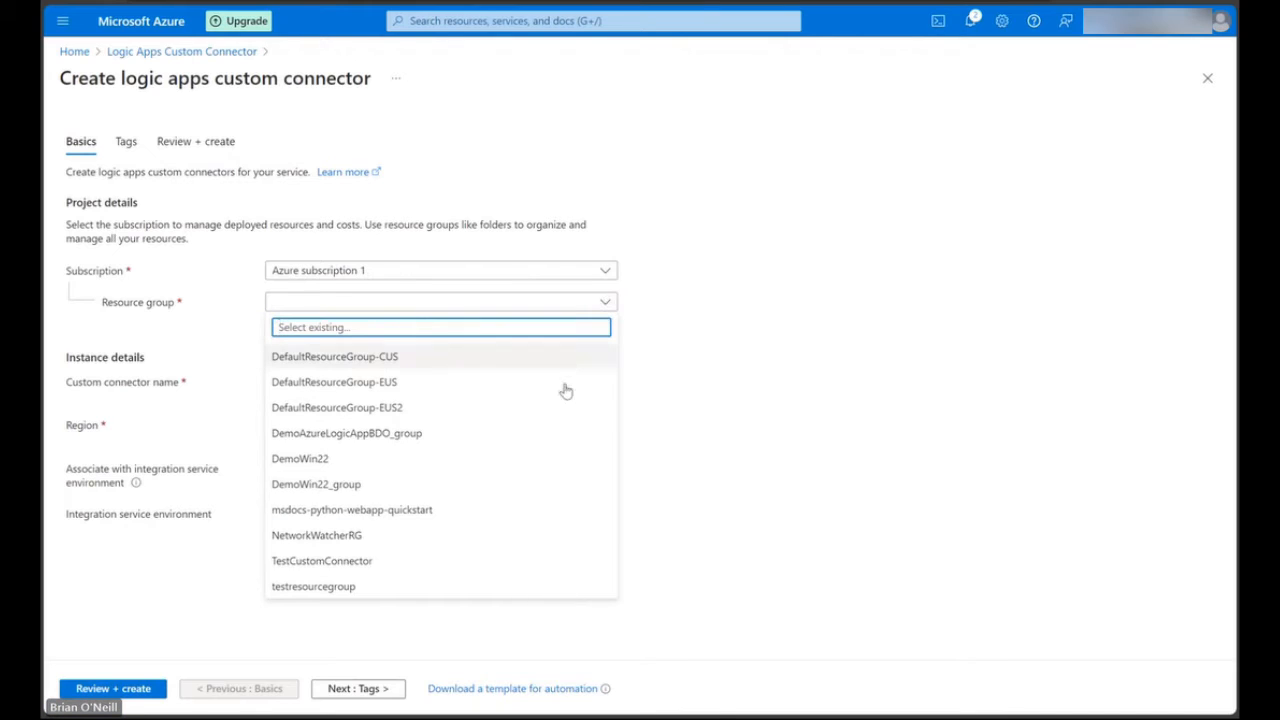
{"action": "left_click", "coordinate": [320, 560]}
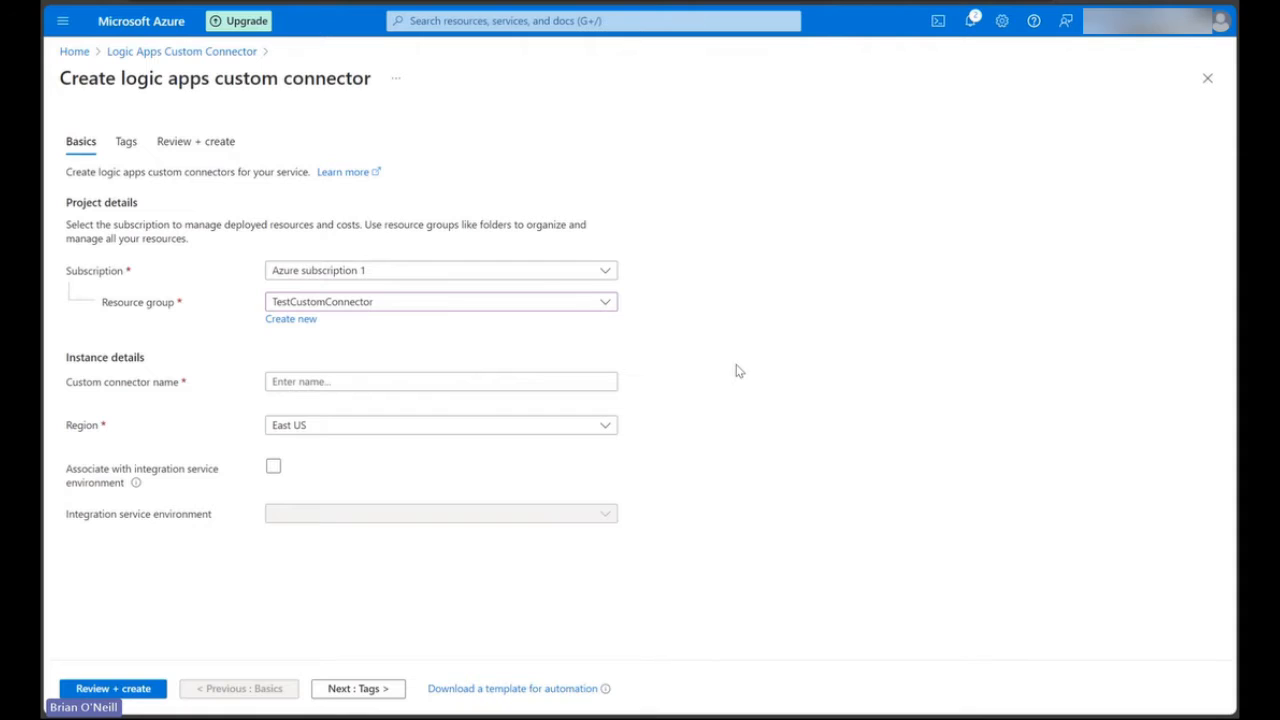
{"action": "mouse_move", "coordinate": [728, 374]}
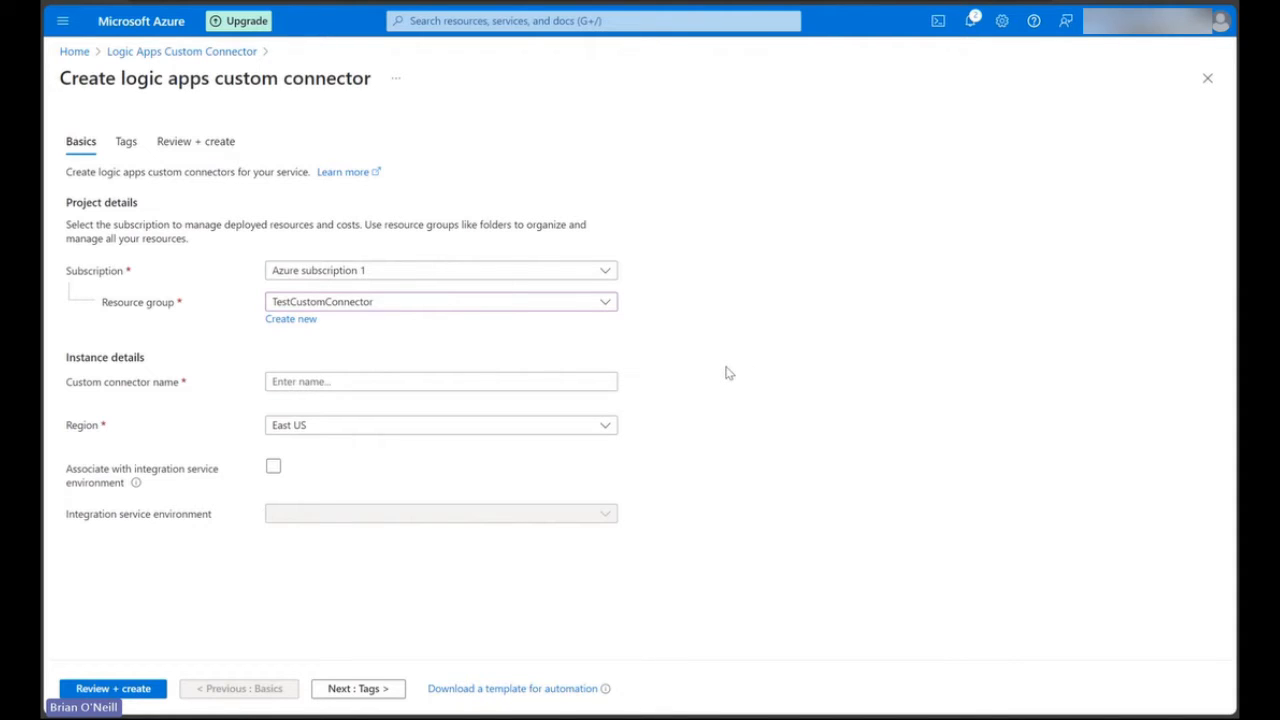
{"action": "mouse_move", "coordinate": [510, 330]}
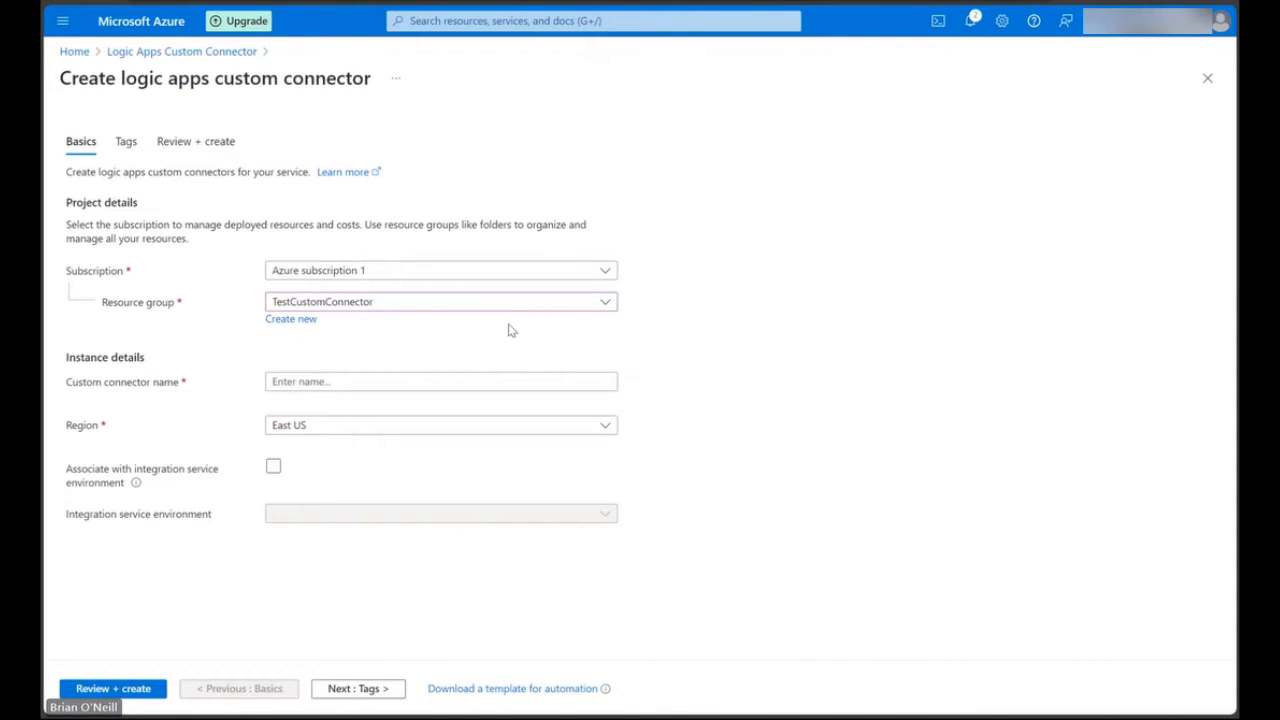
- Name the connector CloudmersiveAdvancedVirusScan
{"action": "left_click", "coordinate": [440, 380]}
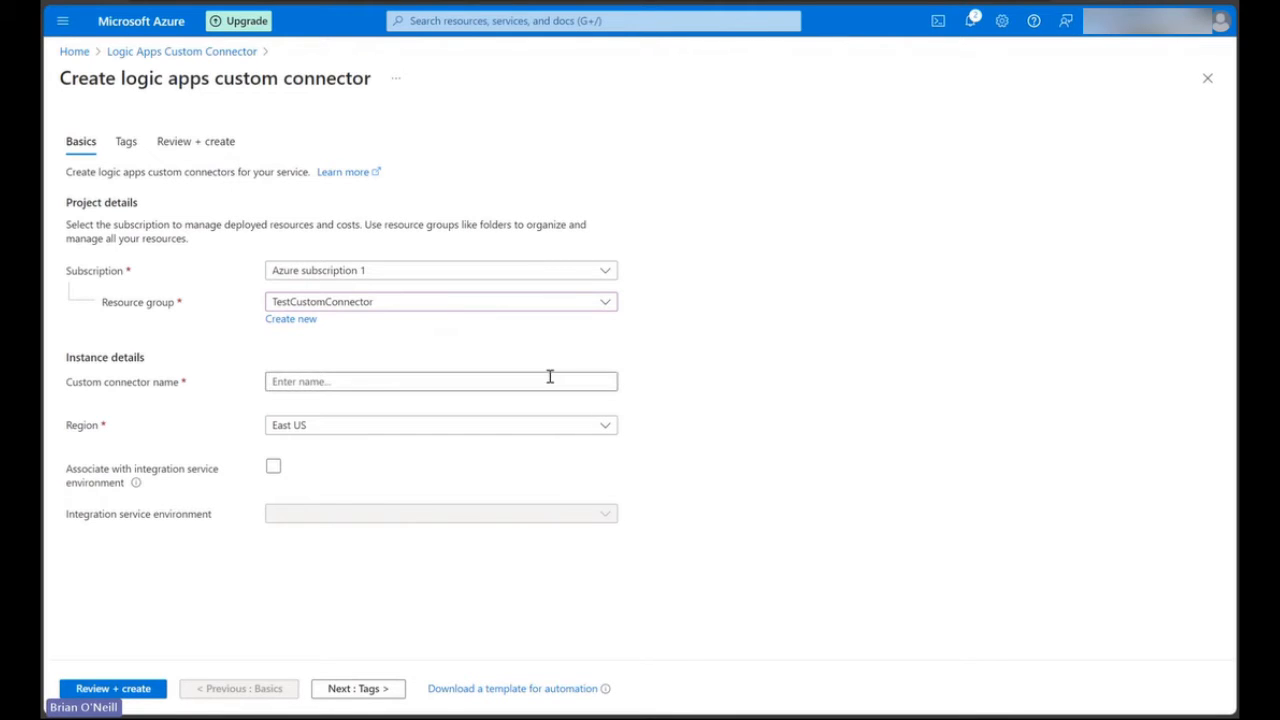
{"action": "type", "text": "CloudmersiveAdvancedV"}
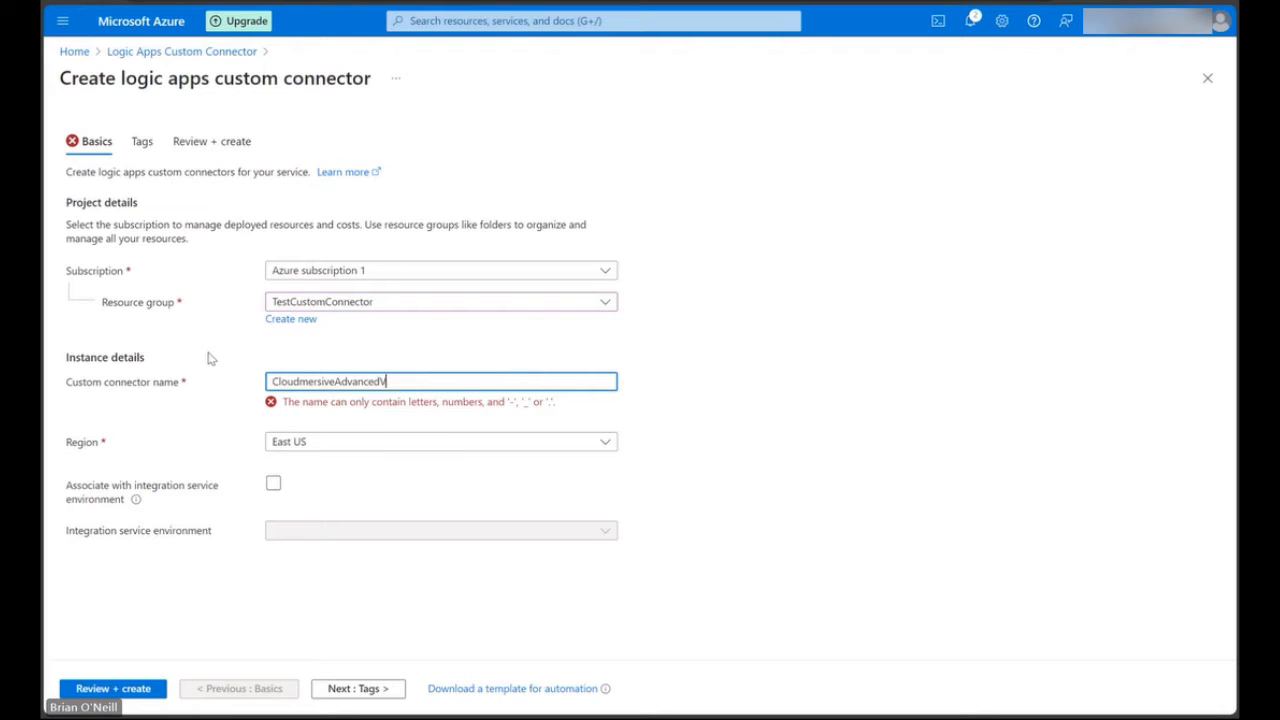
{"action": "type", "text": "irusScan"}
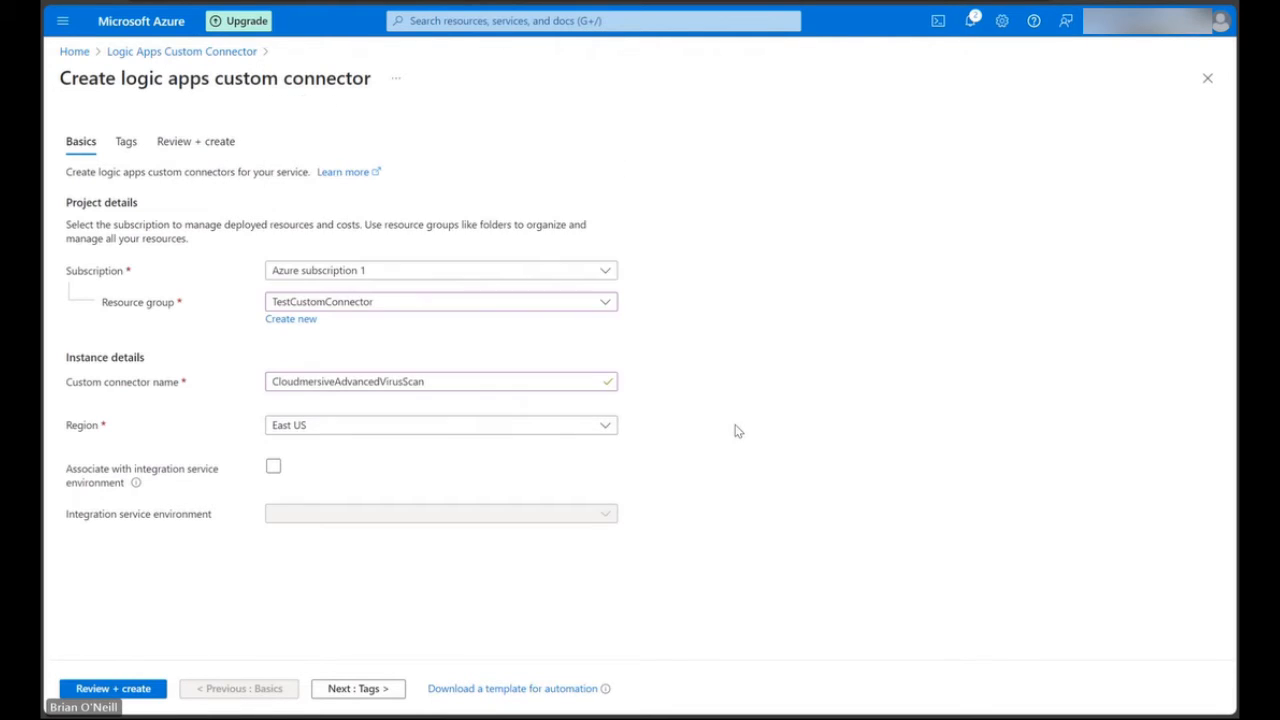
{"action": "mouse_move", "coordinate": [712, 444]}
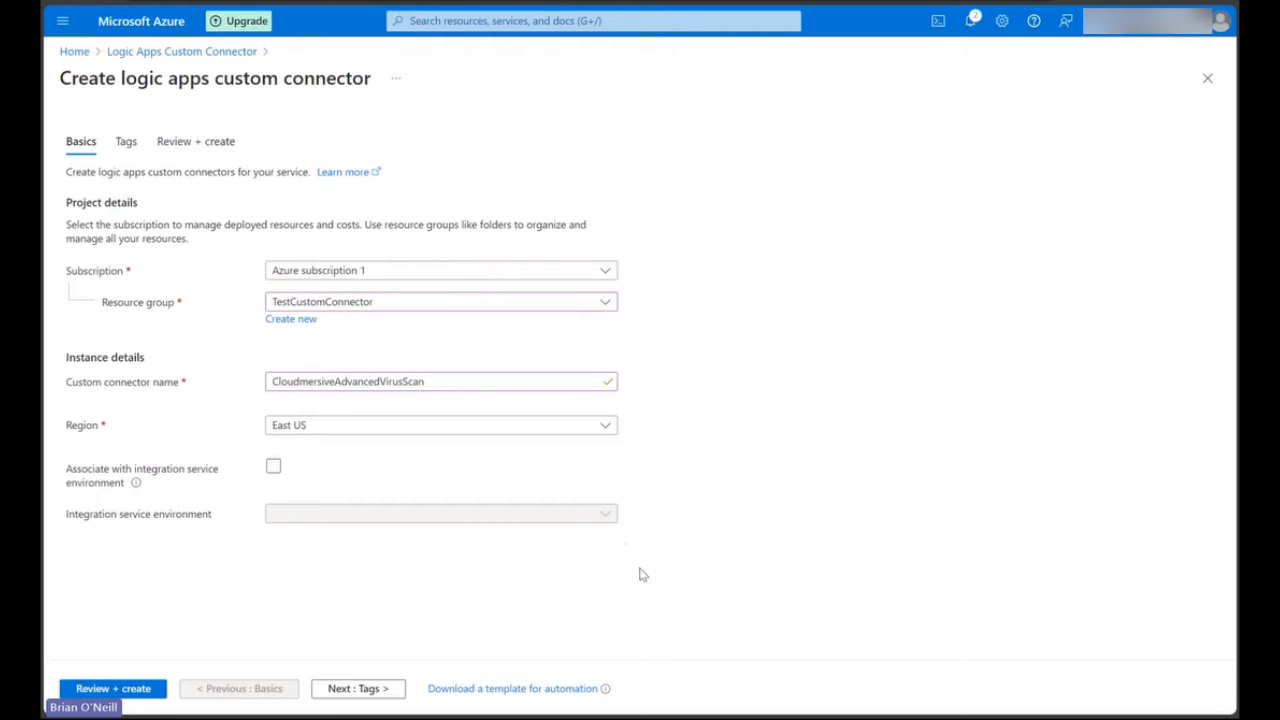
{"action": "mouse_move", "coordinate": [620, 584]}
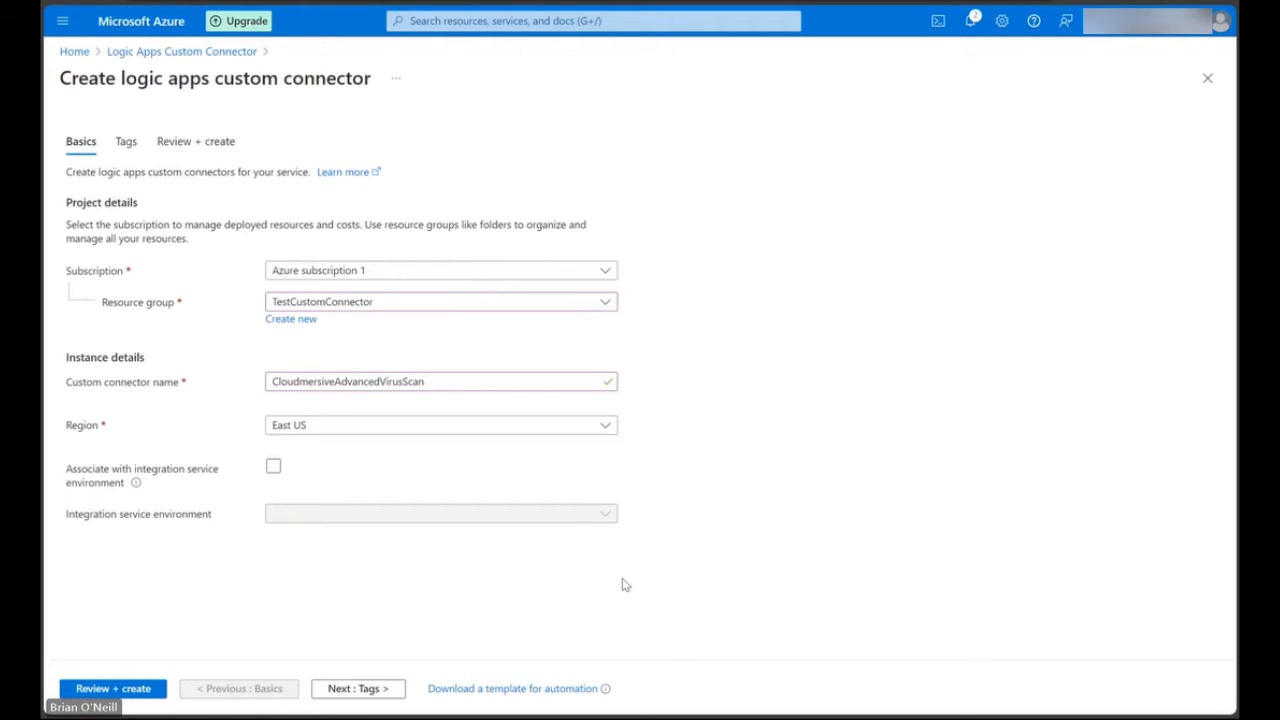
{"action": "mouse_move", "coordinate": [196, 660]}
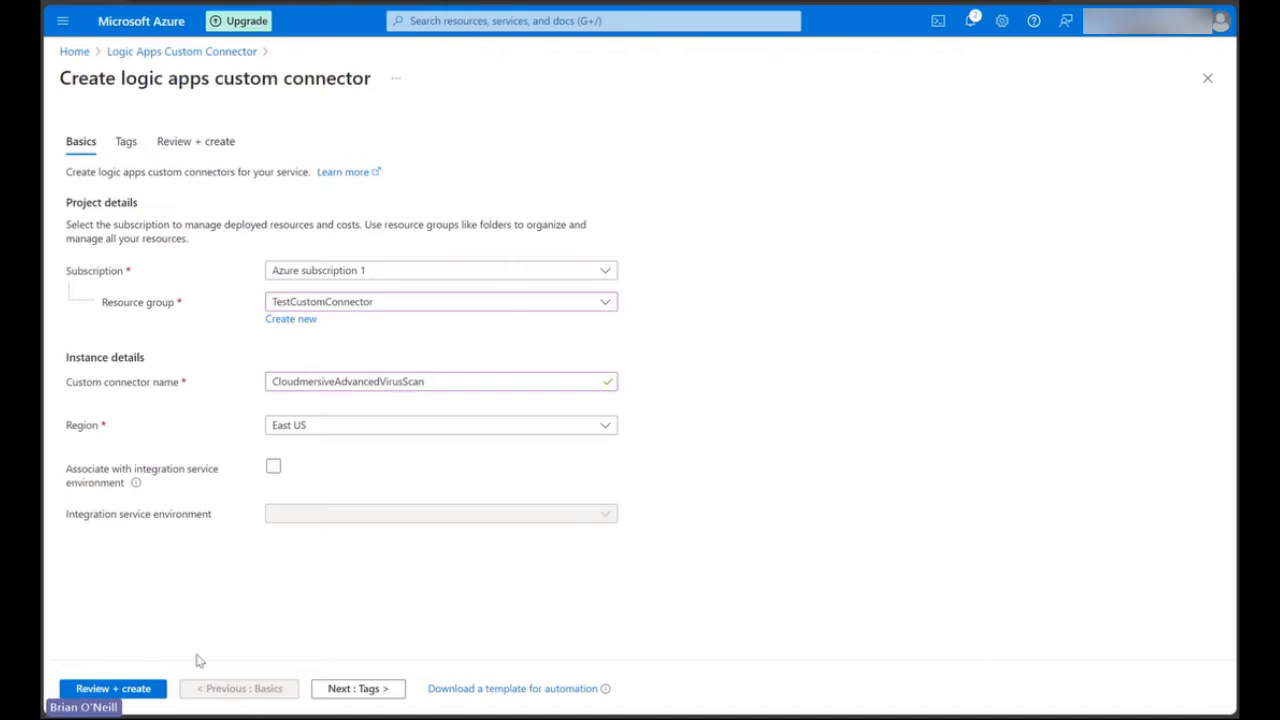
- Review the connector summary and create it to start deployment
{"action": "left_click", "coordinate": [112, 688]}
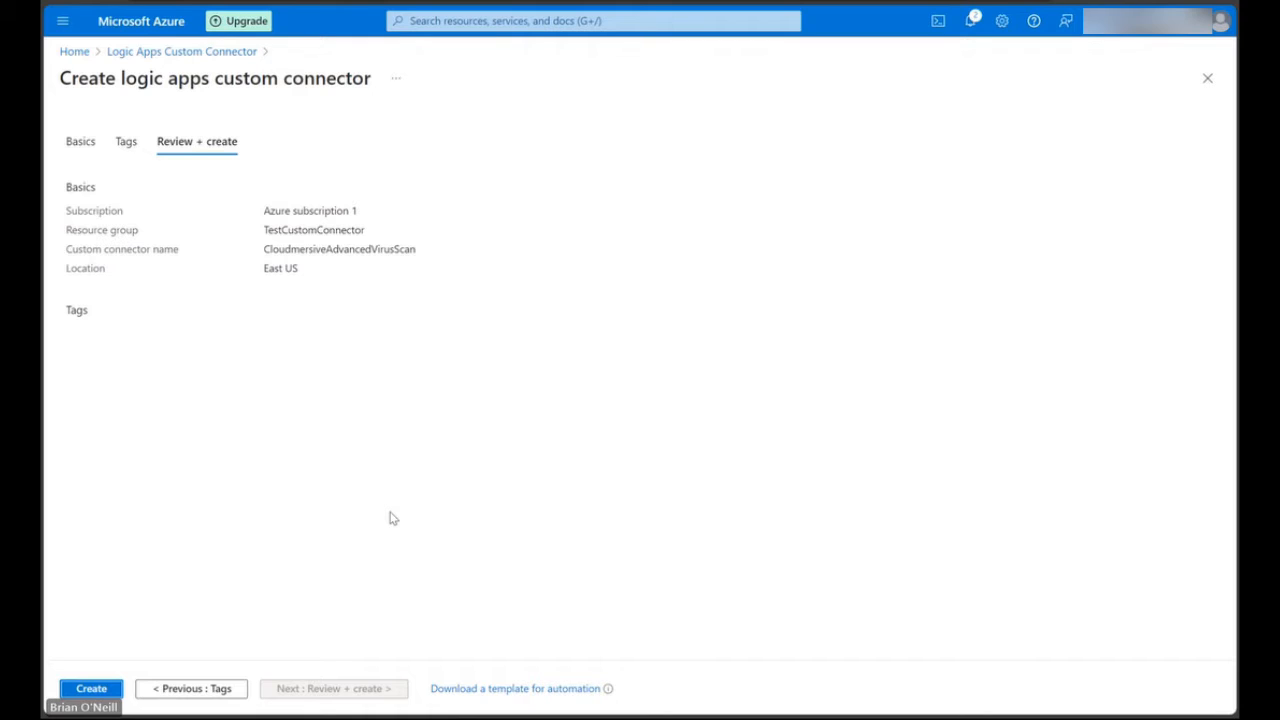
{"action": "mouse_move", "coordinate": [394, 518]}
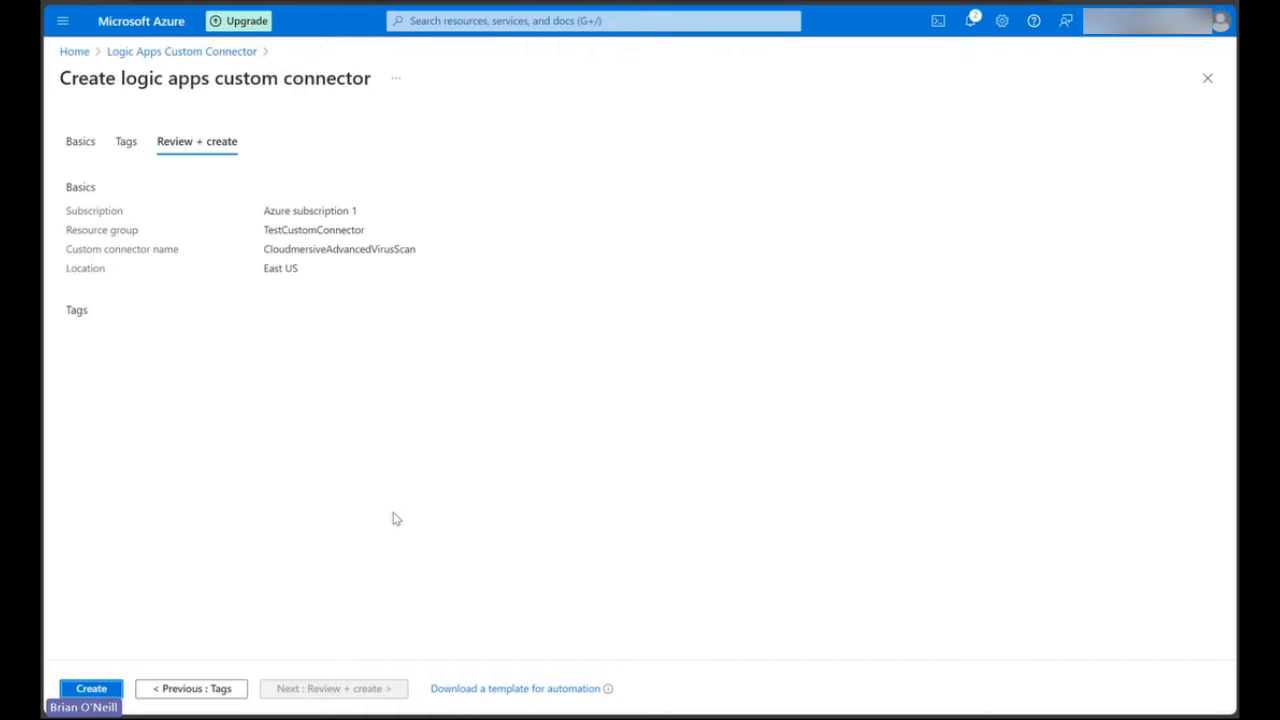
{"action": "mouse_move", "coordinate": [324, 290]}
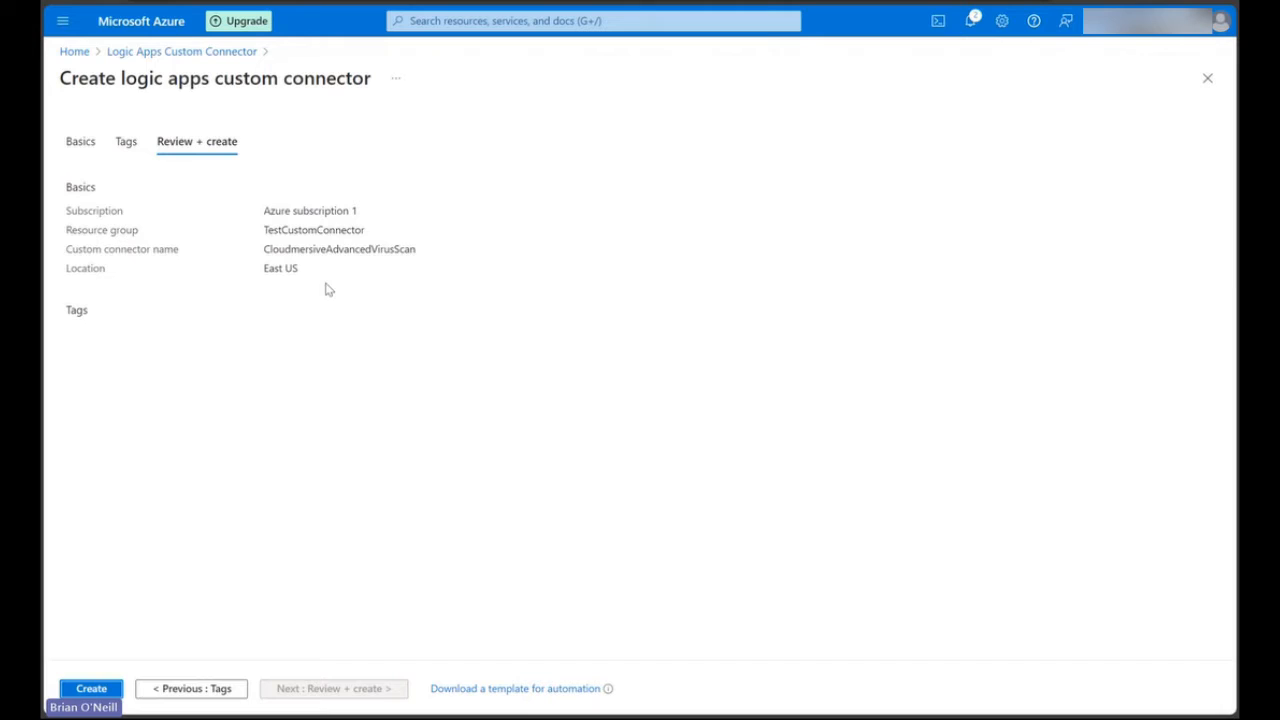
{"action": "mouse_move", "coordinate": [224, 520]}
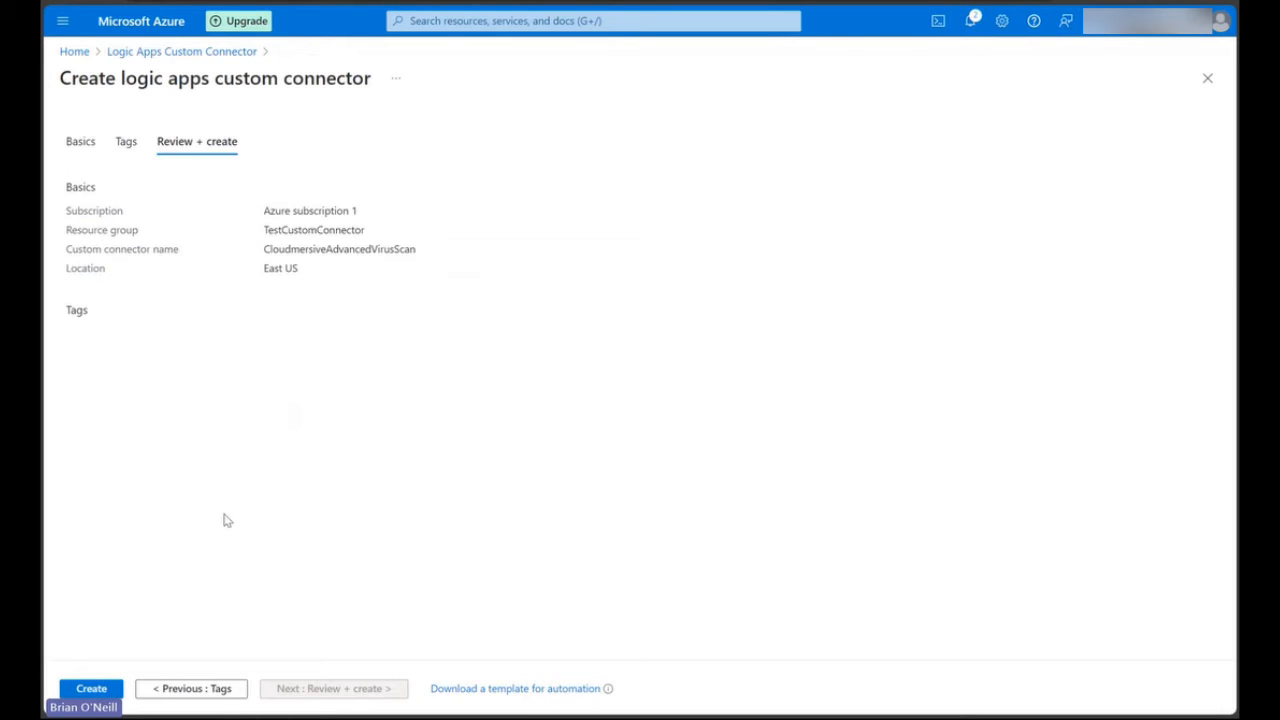
{"action": "left_click", "coordinate": [92, 688]}
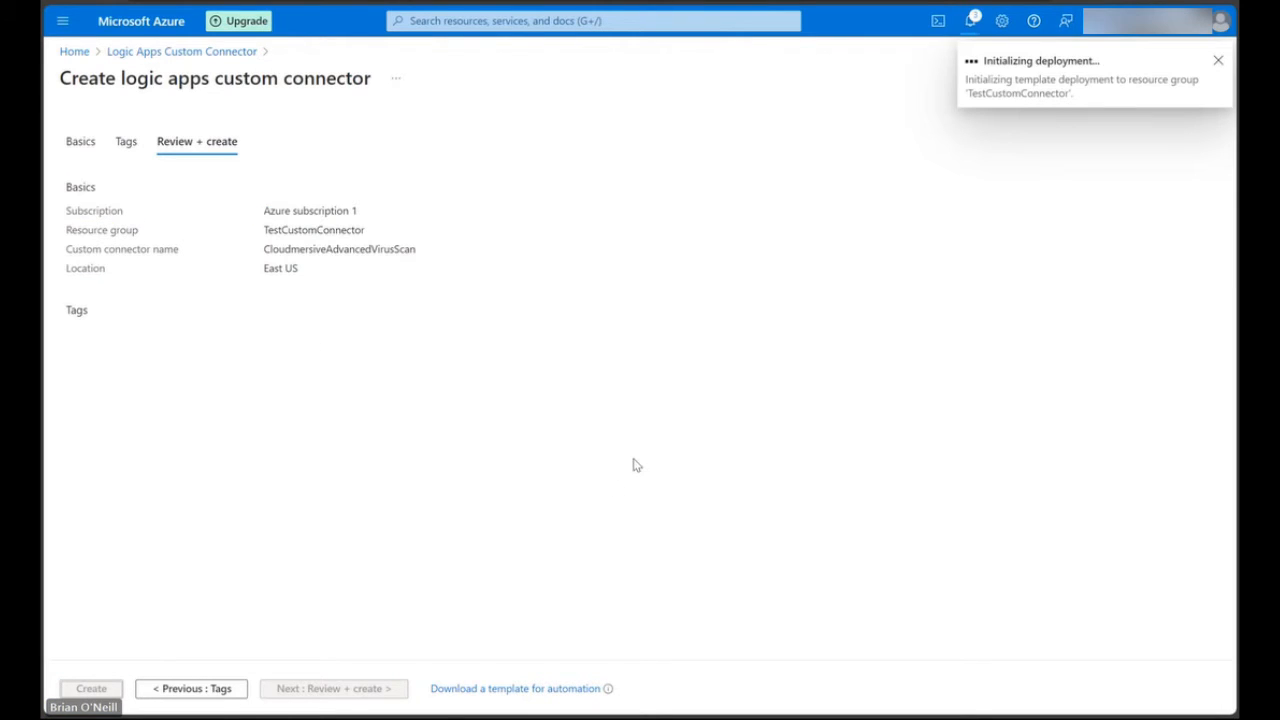
- Go to the newly deployed CloudmersiveAdvancedVirusScan connector resource
{"action": "left_click", "coordinate": [92, 688]}
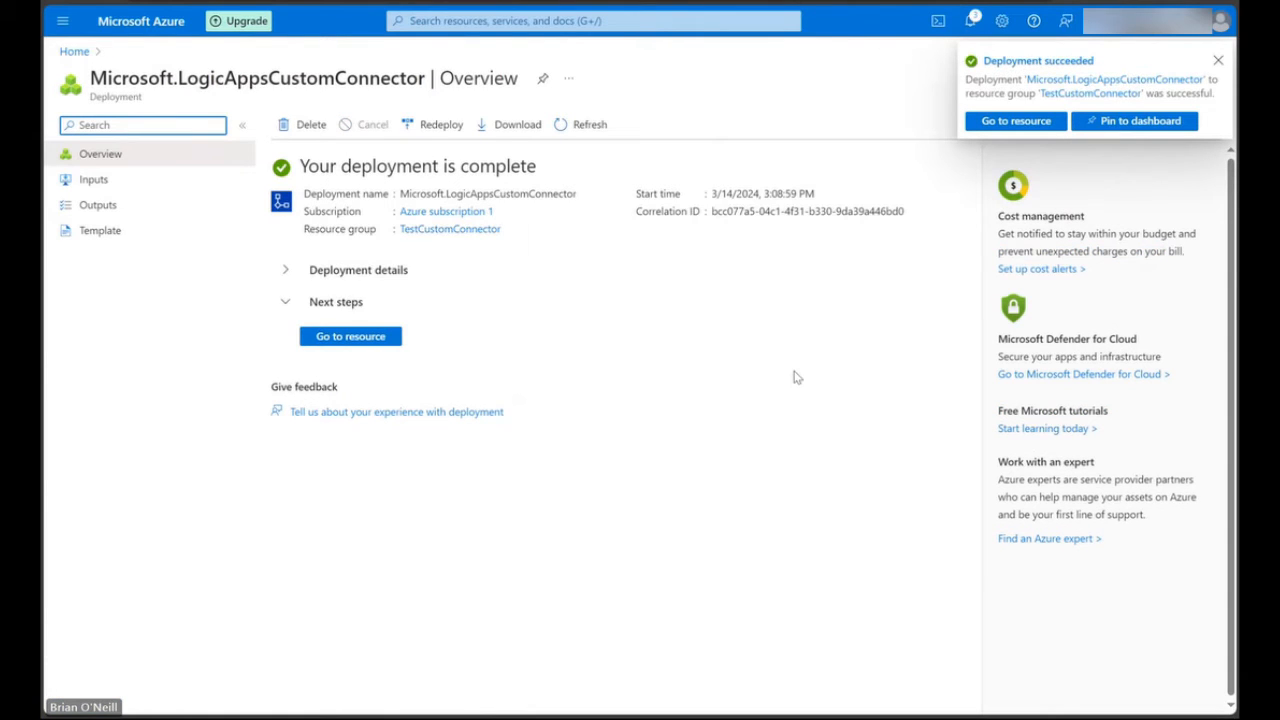
{"action": "left_click", "coordinate": [350, 336]}
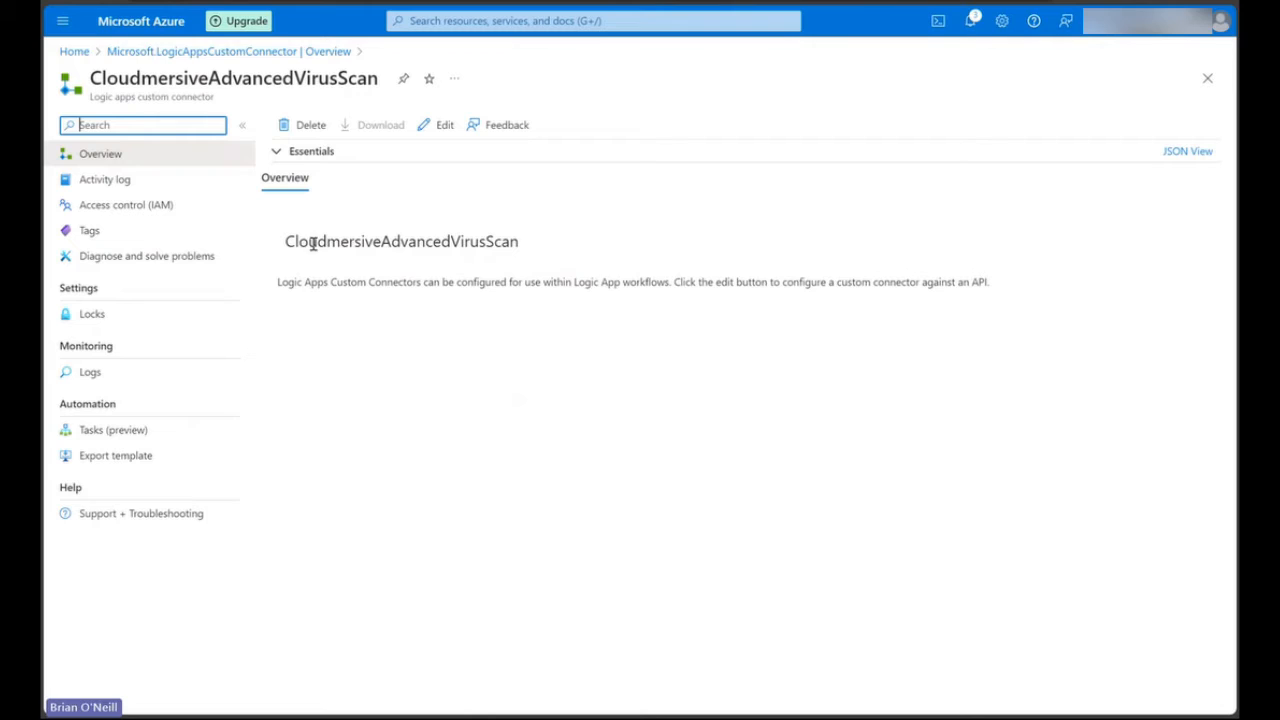
{"action": "mouse_move", "coordinate": [624, 280]}
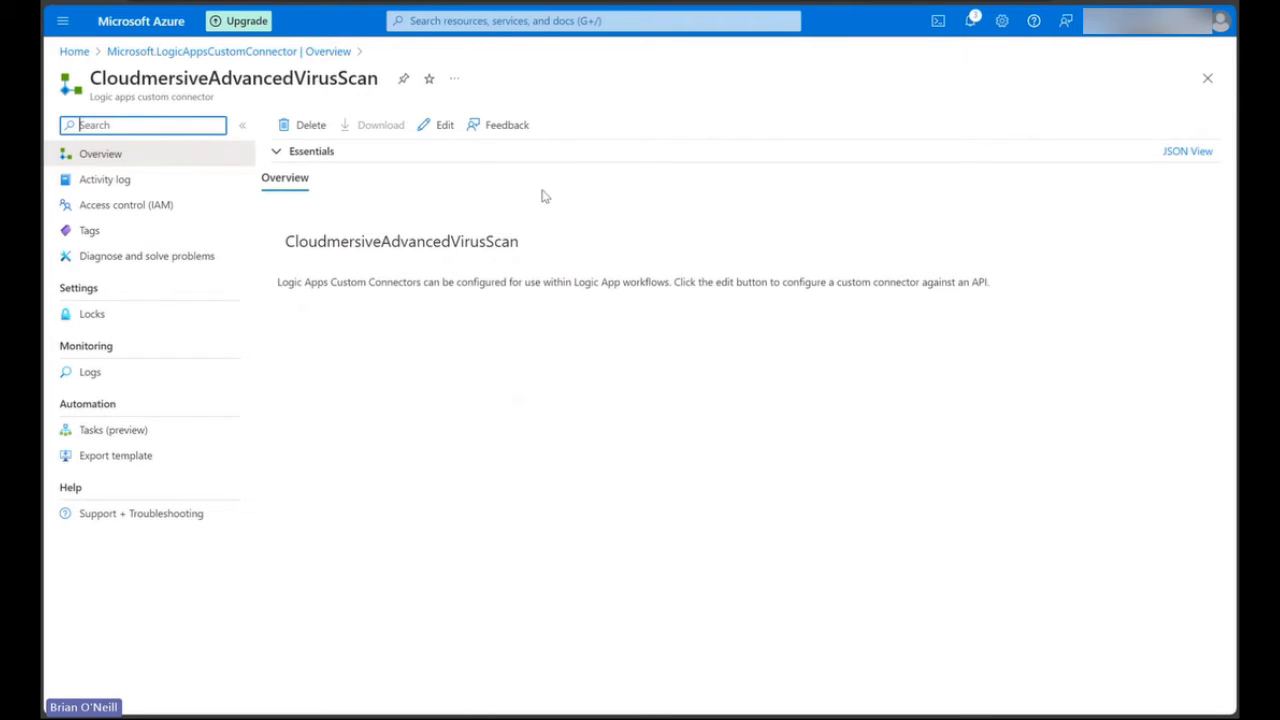
- Edit the connector and choose OpenAPI URL as the import mode
{"action": "left_click", "coordinate": [444, 124]}
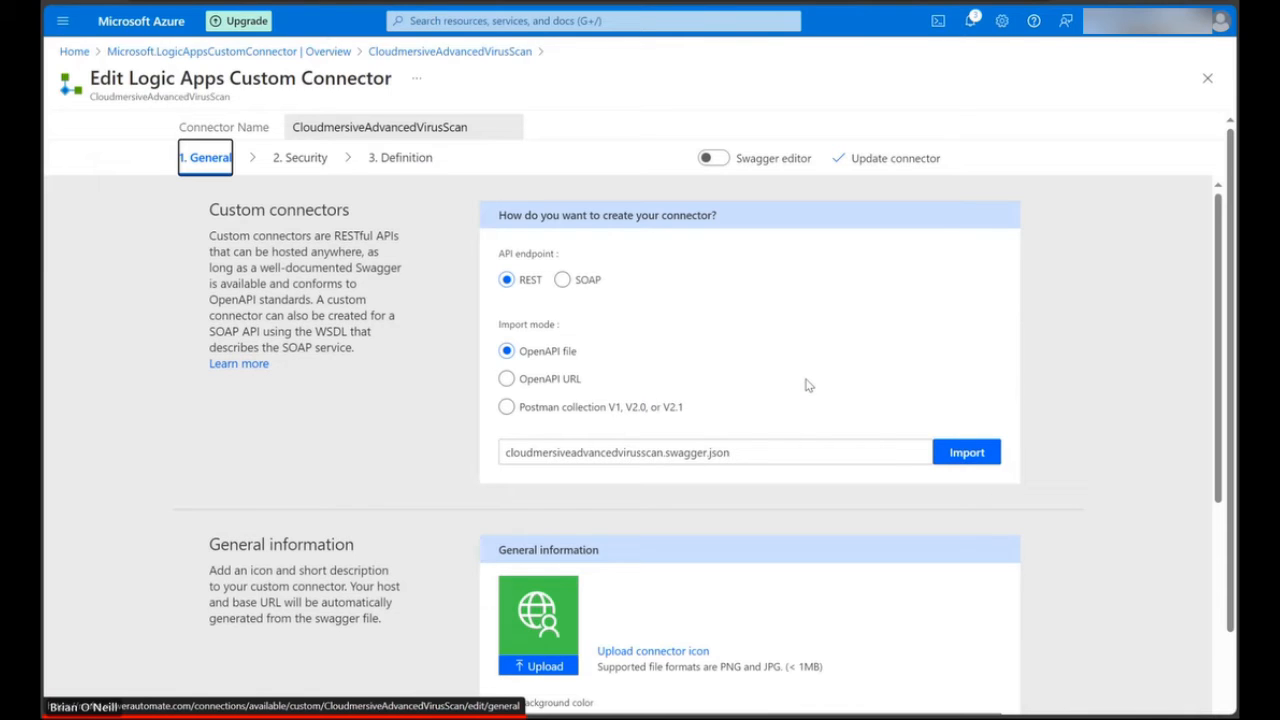
{"action": "scroll", "scroll_direction": "down", "scroll_amount": 3}
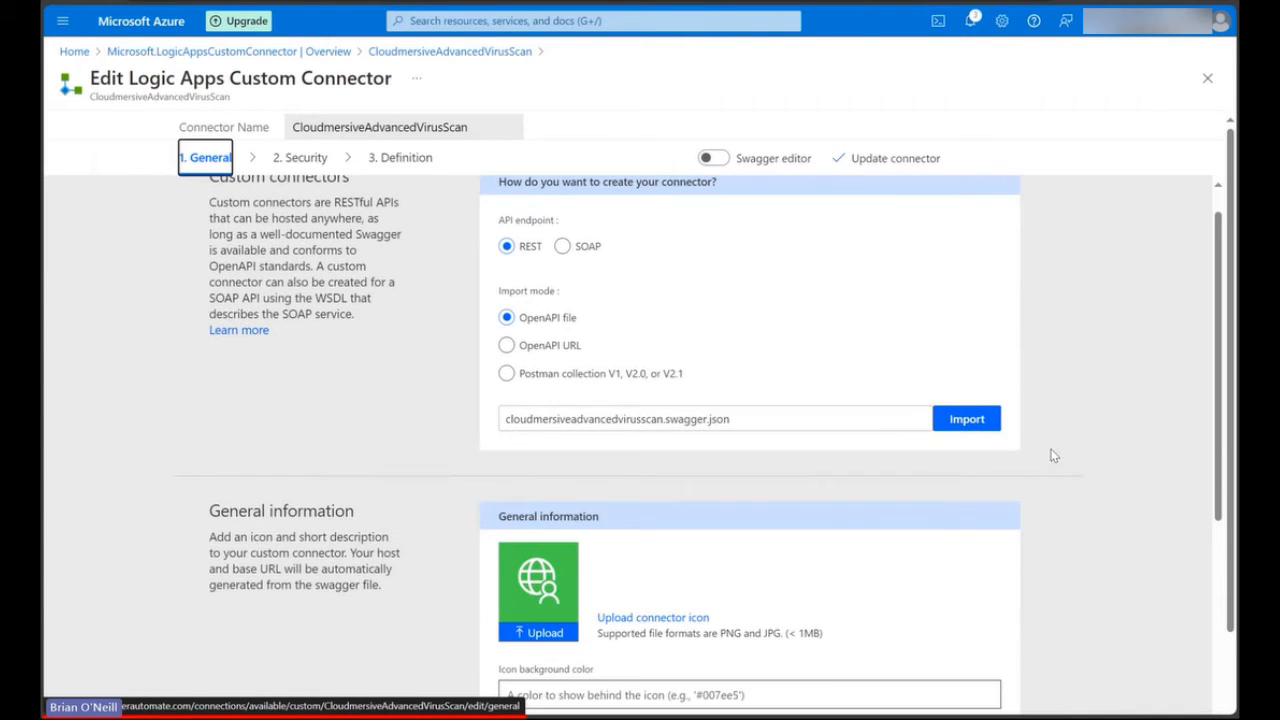
{"action": "left_click", "coordinate": [506, 344]}
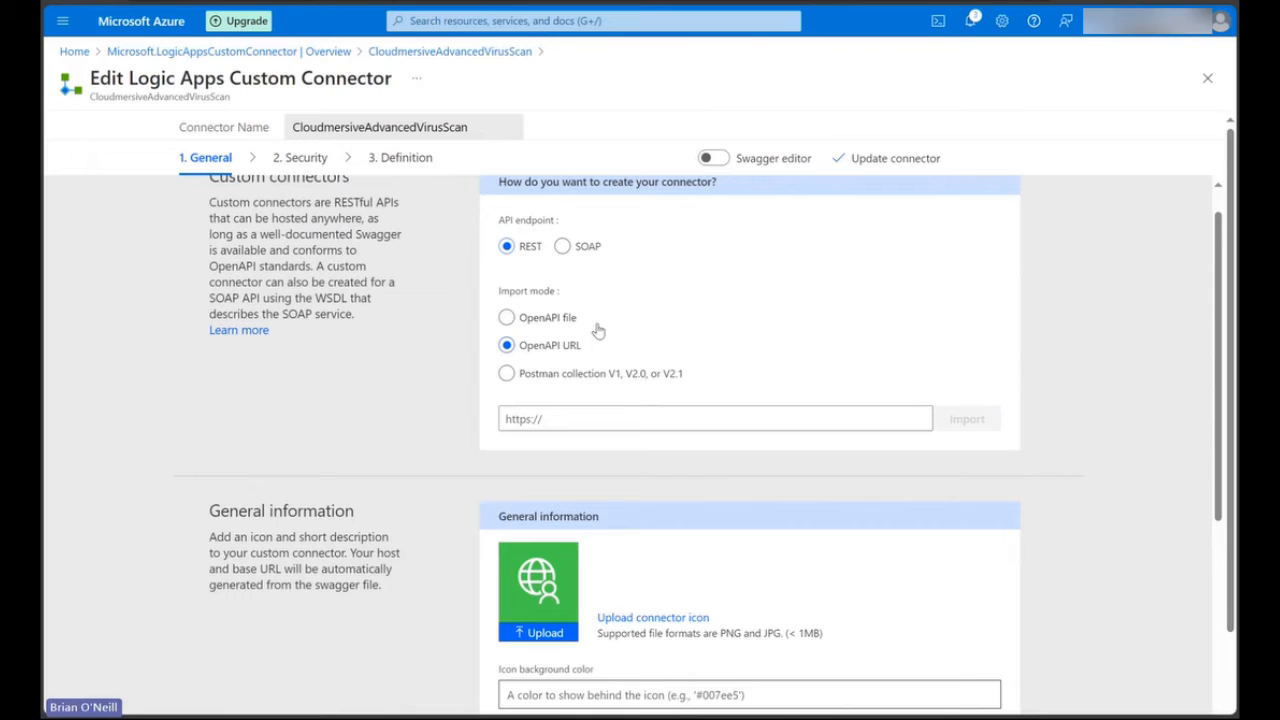
{"action": "mouse_move", "coordinate": [1064, 438]}
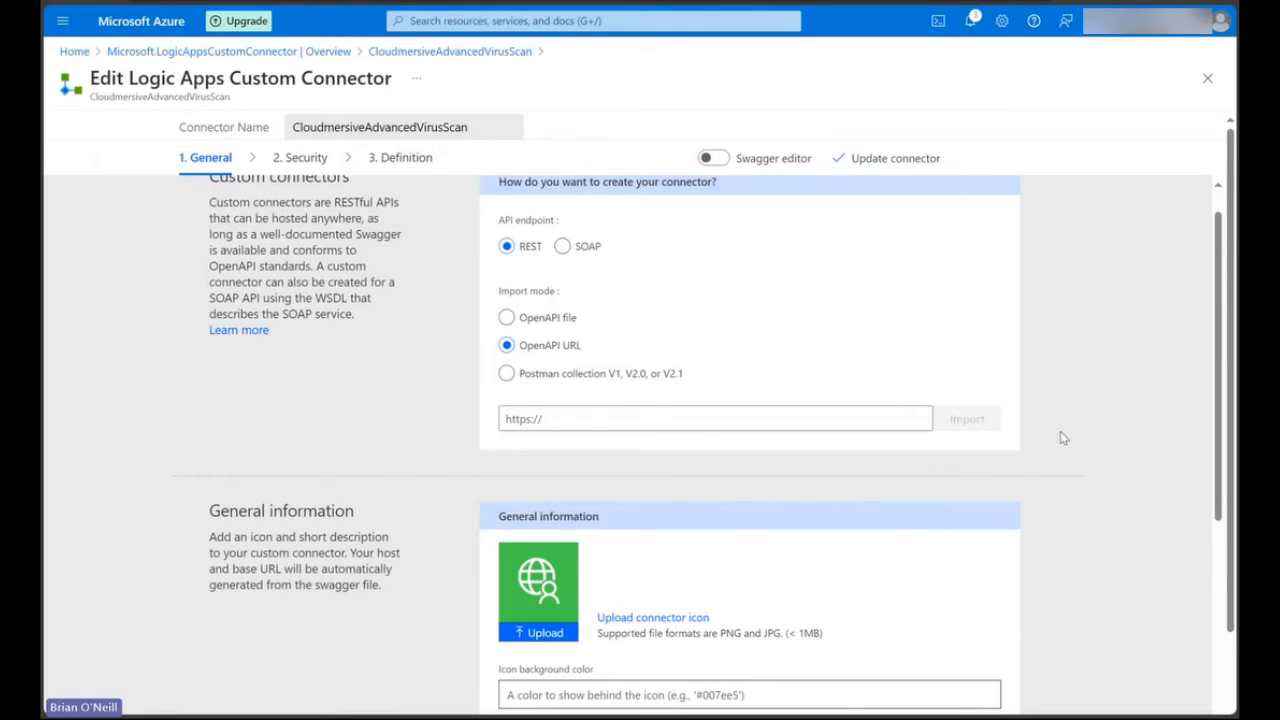
{"action": "mouse_move", "coordinate": [1056, 444]}
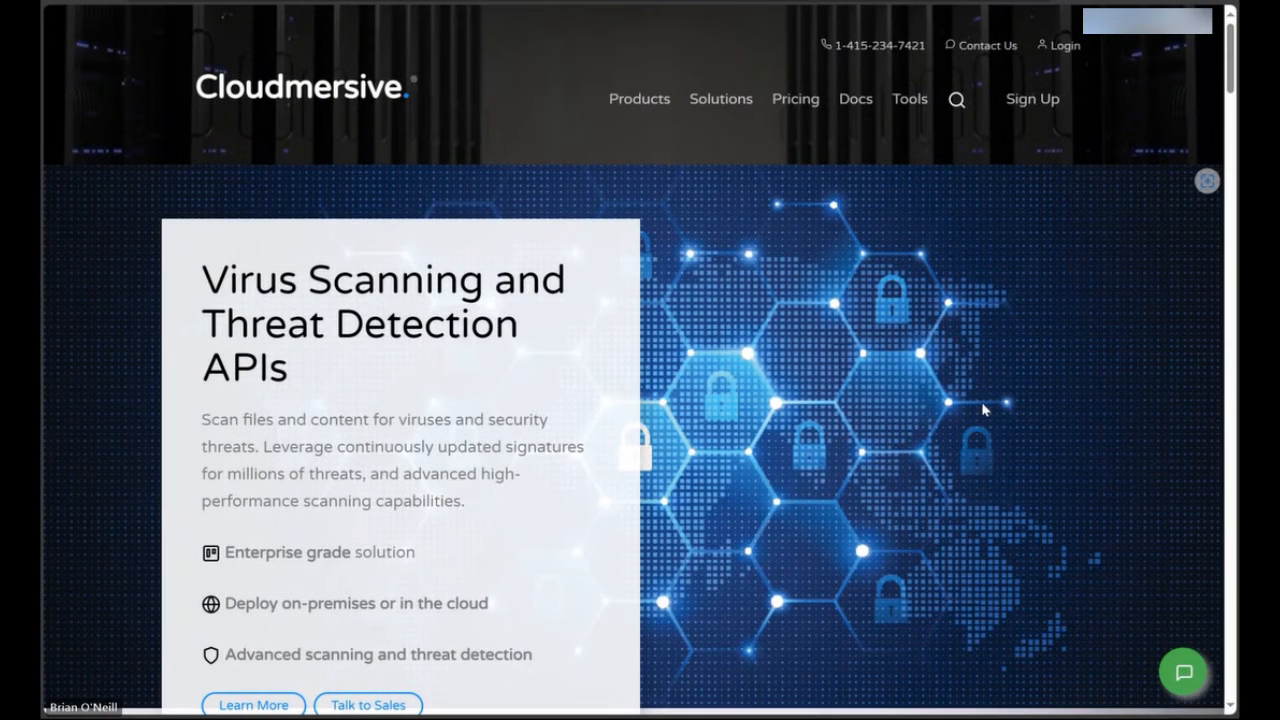
{"action": "mouse_move", "coordinate": [996, 184]}
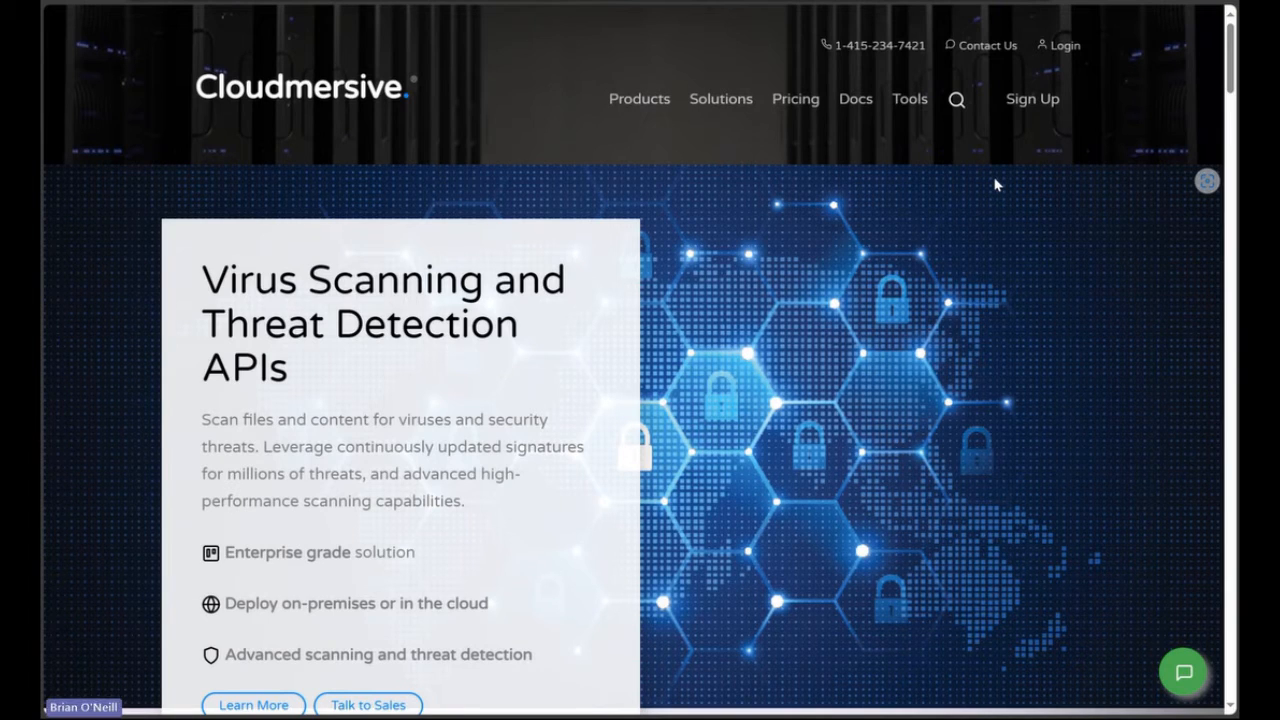
- Search the Cloudmersive site for 'postman' and locate the Virus Scan API OpenAPI URL
{"action": "left_click", "coordinate": [956, 100]}
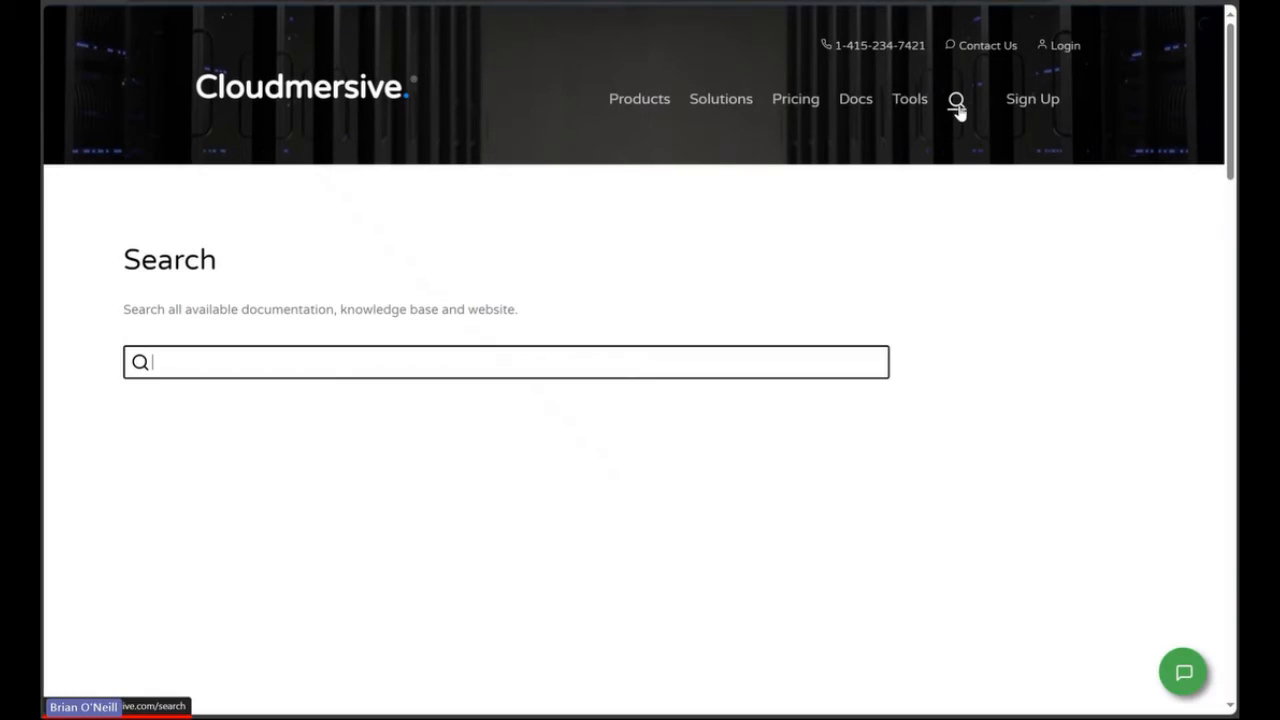
{"action": "mouse_move", "coordinate": [564, 360]}
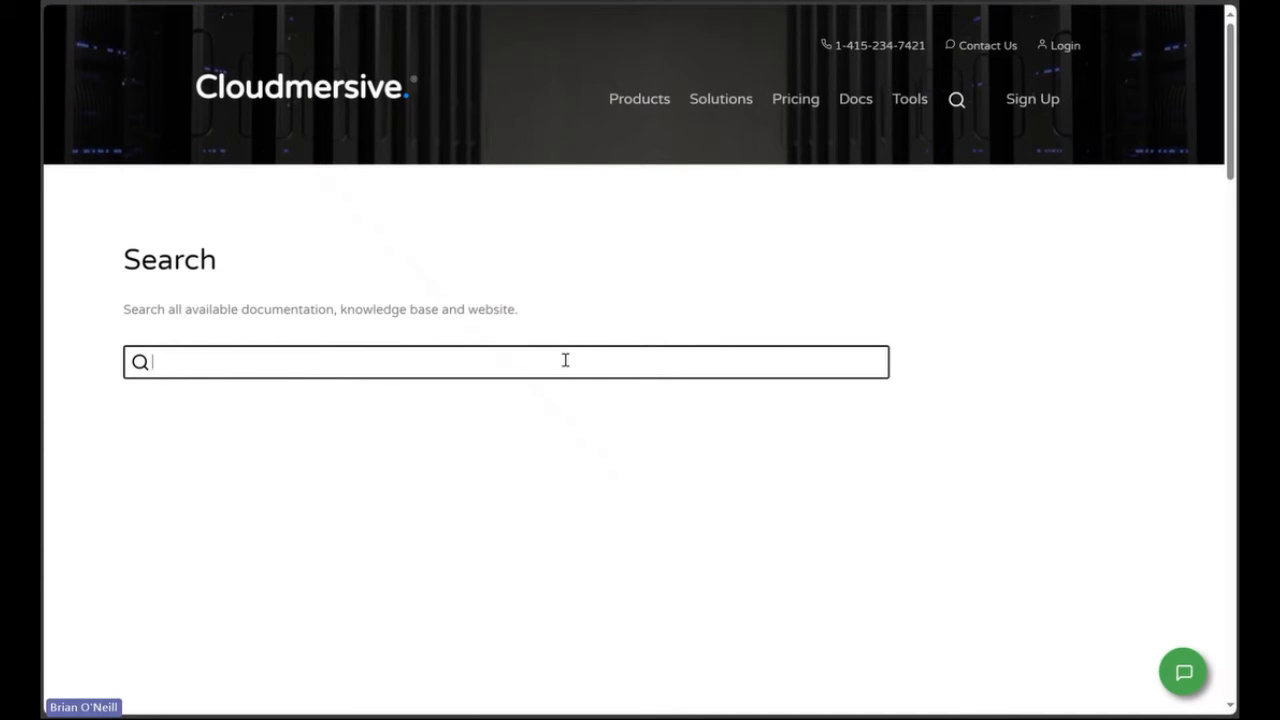
{"action": "type", "text": "postman"}
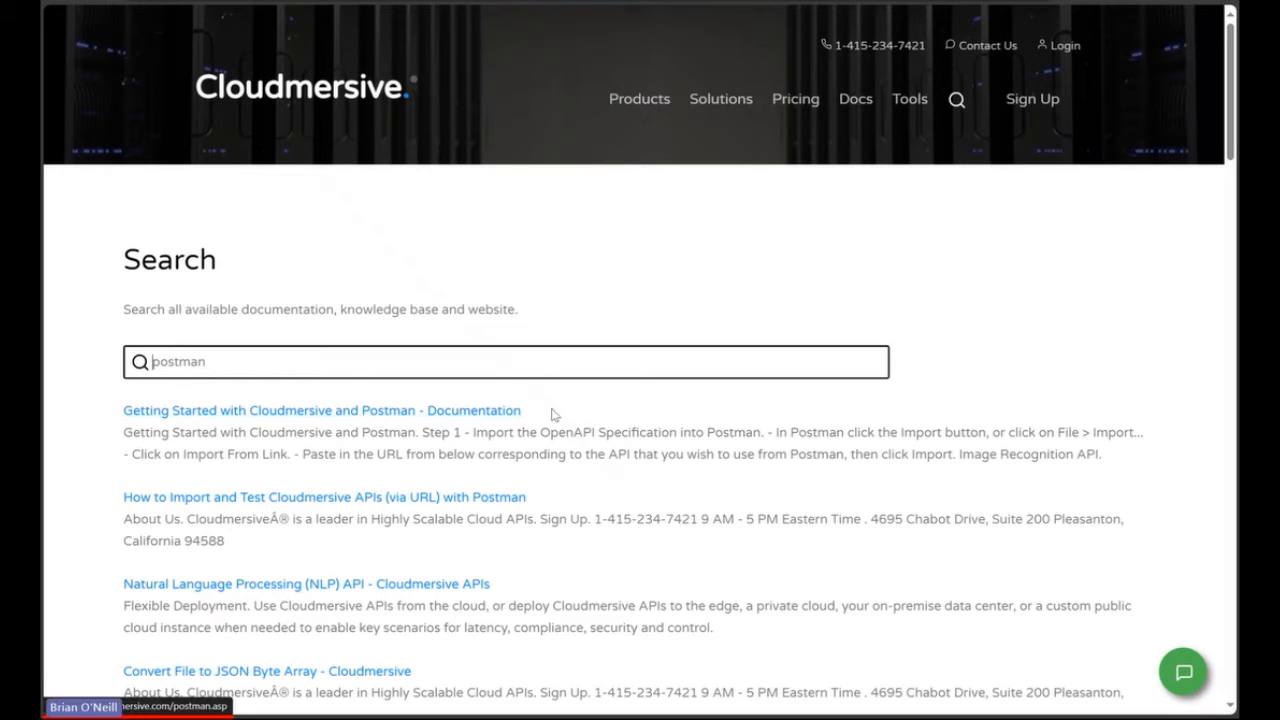
{"action": "mouse_move", "coordinate": [444, 418]}
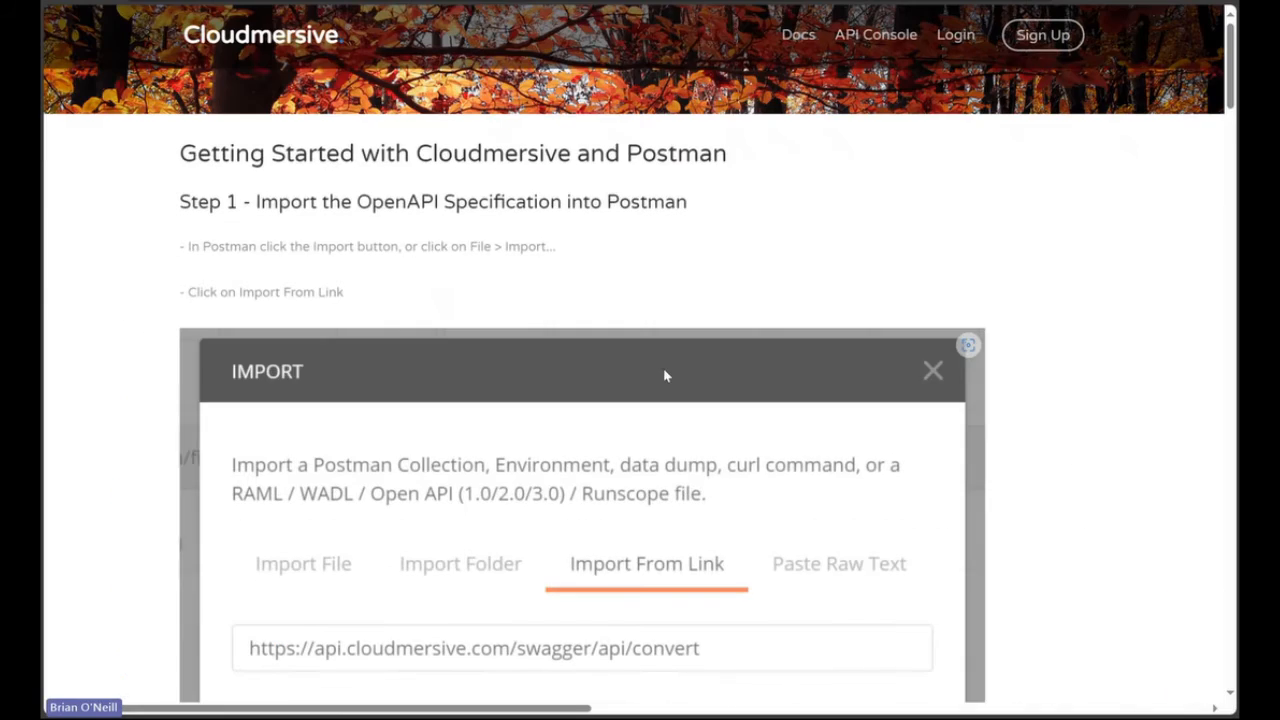
{"action": "scroll", "scroll_direction": "down", "scroll_amount": 3}
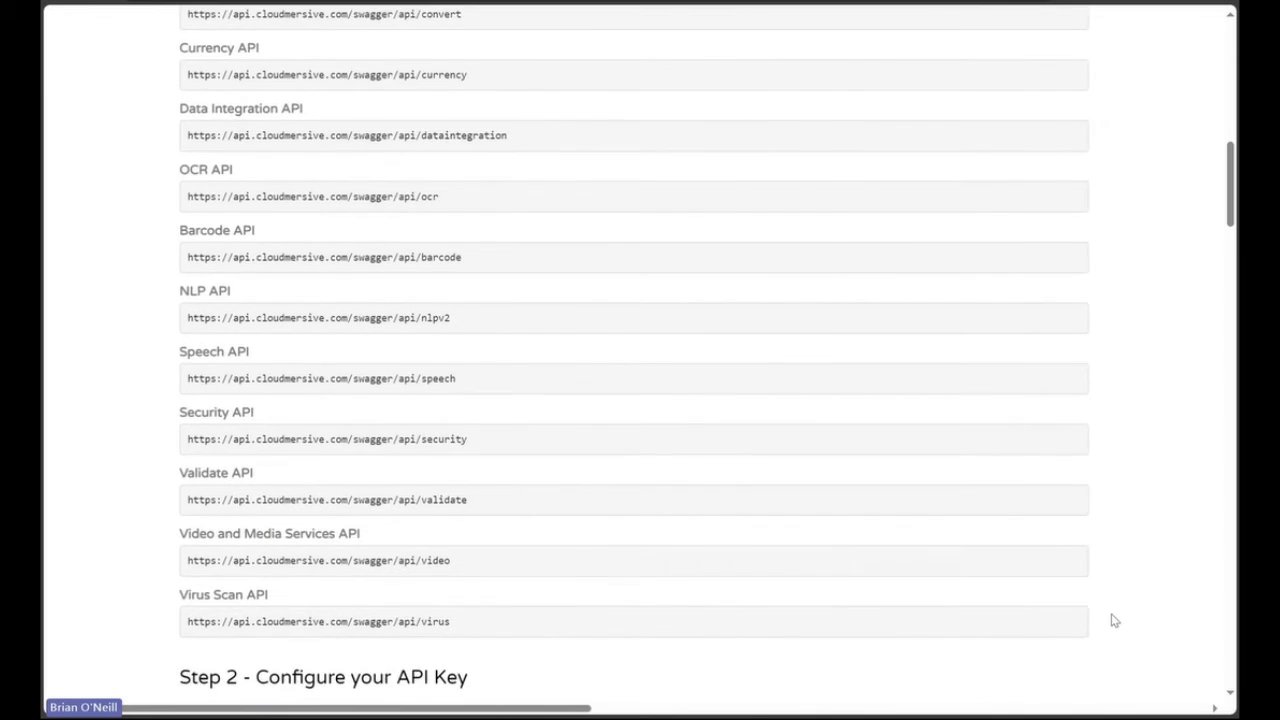
{"action": "scroll", "scroll_direction": "down", "scroll_amount": 3}
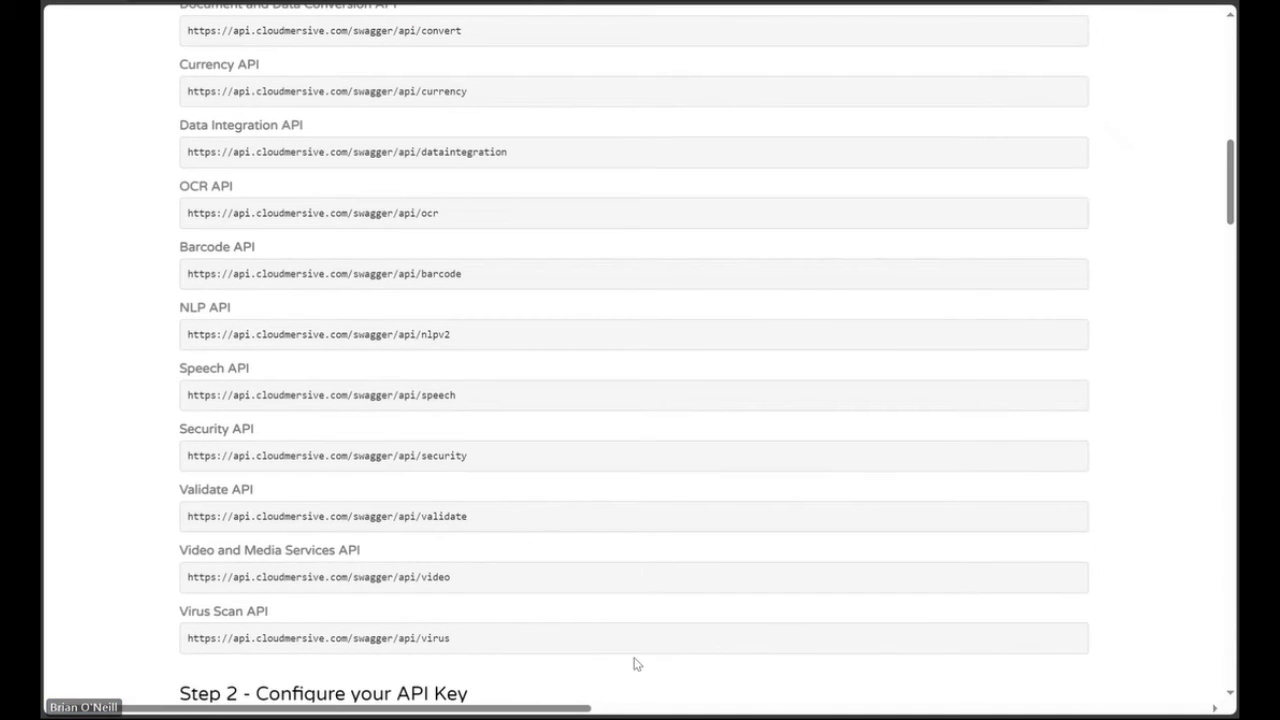
{"action": "mouse_move", "coordinate": [510, 644]}
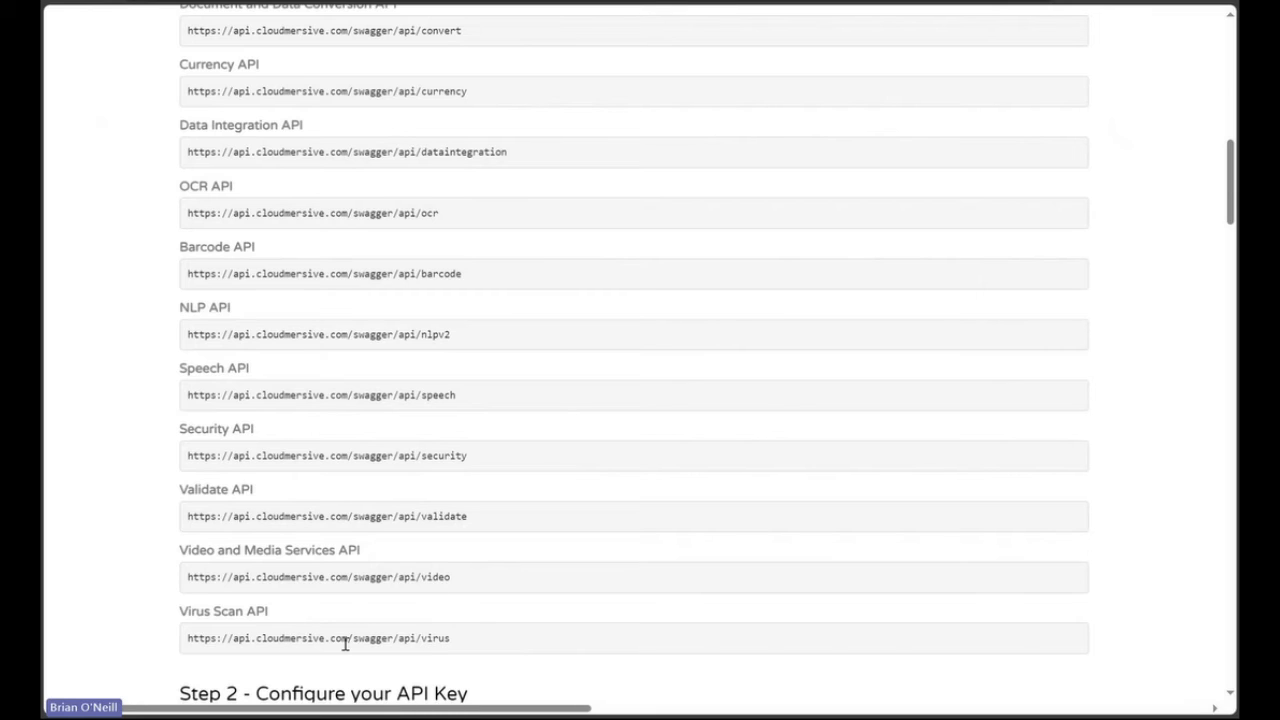
{"action": "mouse_move", "coordinate": [464, 644]}
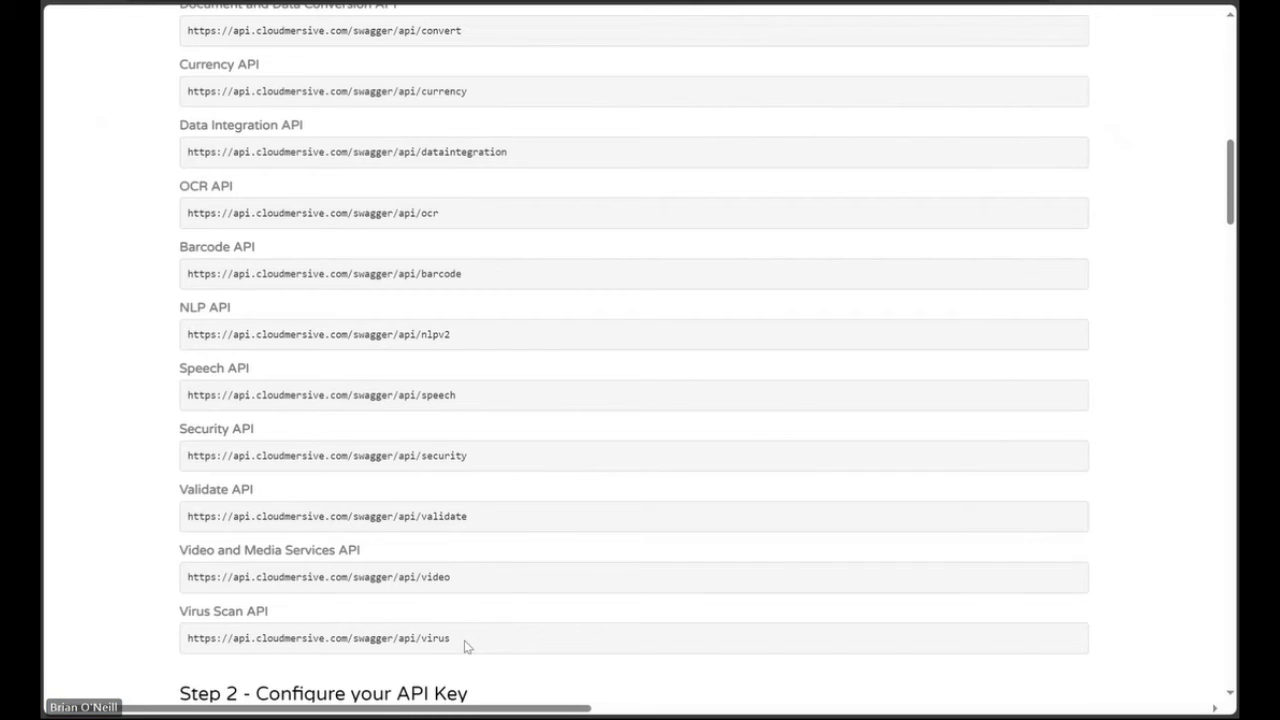
{"action": "right_click", "coordinate": [318, 638]}
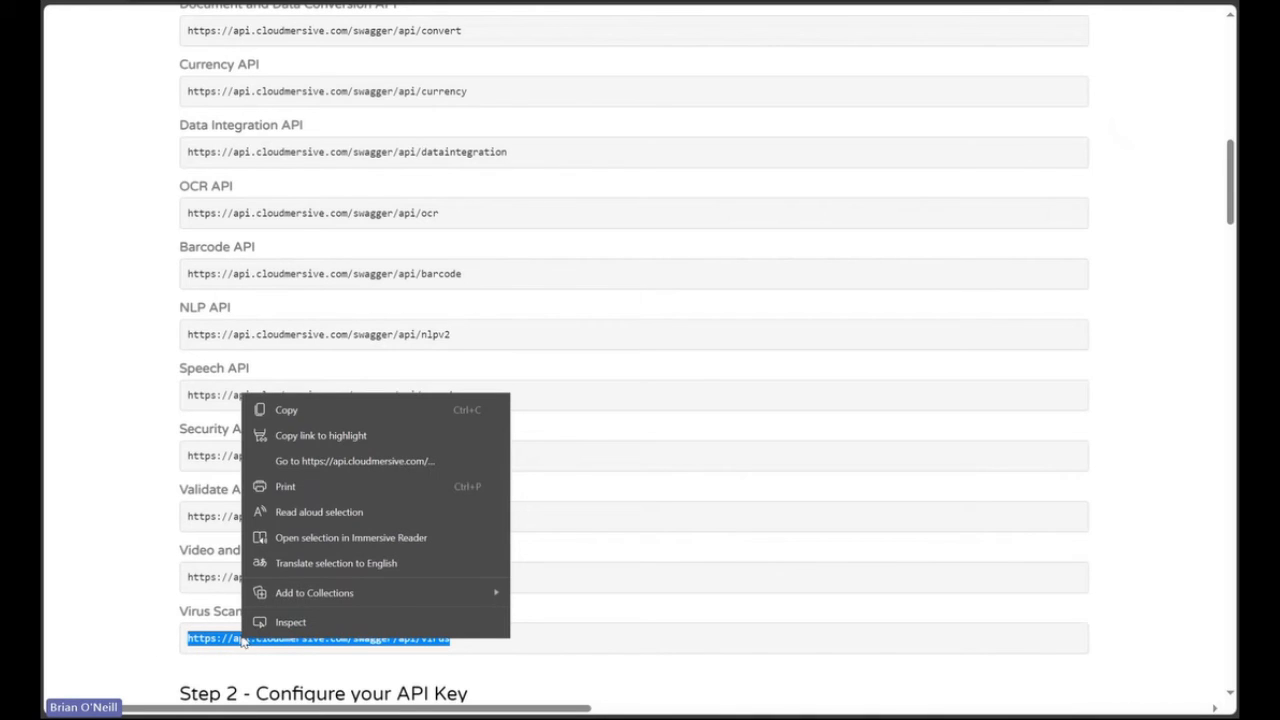
{"action": "left_click", "coordinate": [584, 204]}
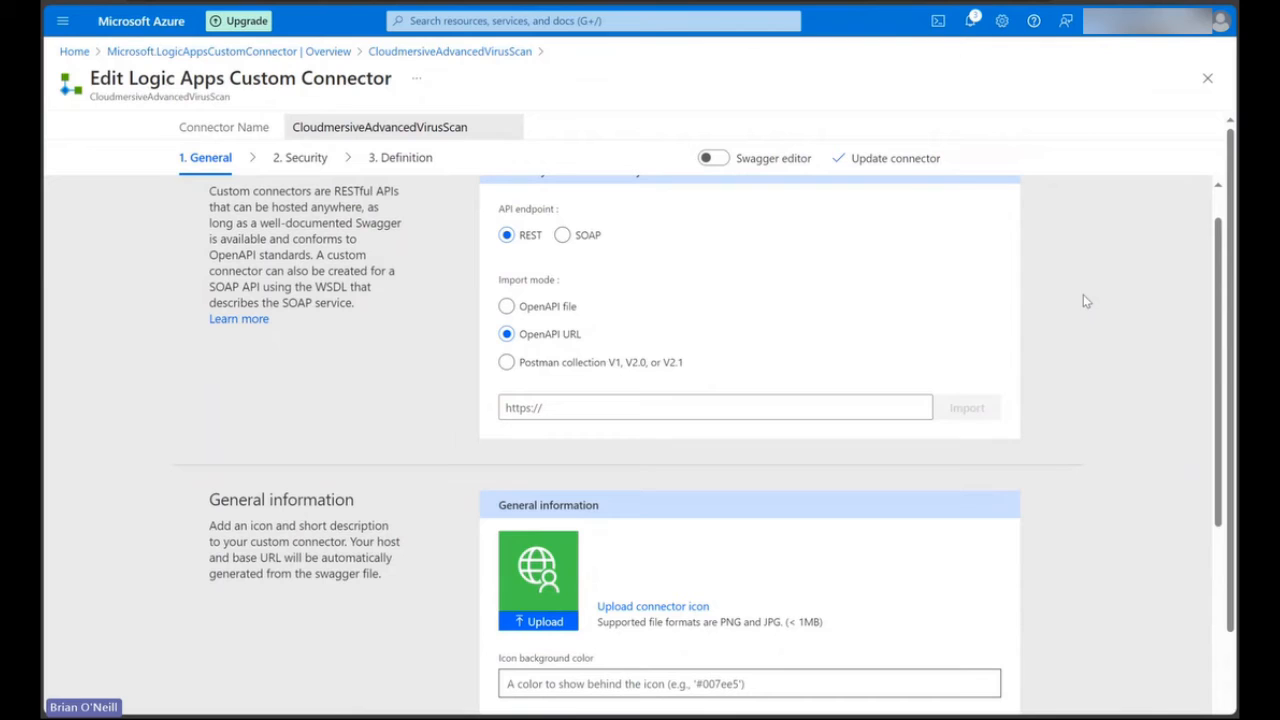
{"action": "left_click", "coordinate": [716, 408]}
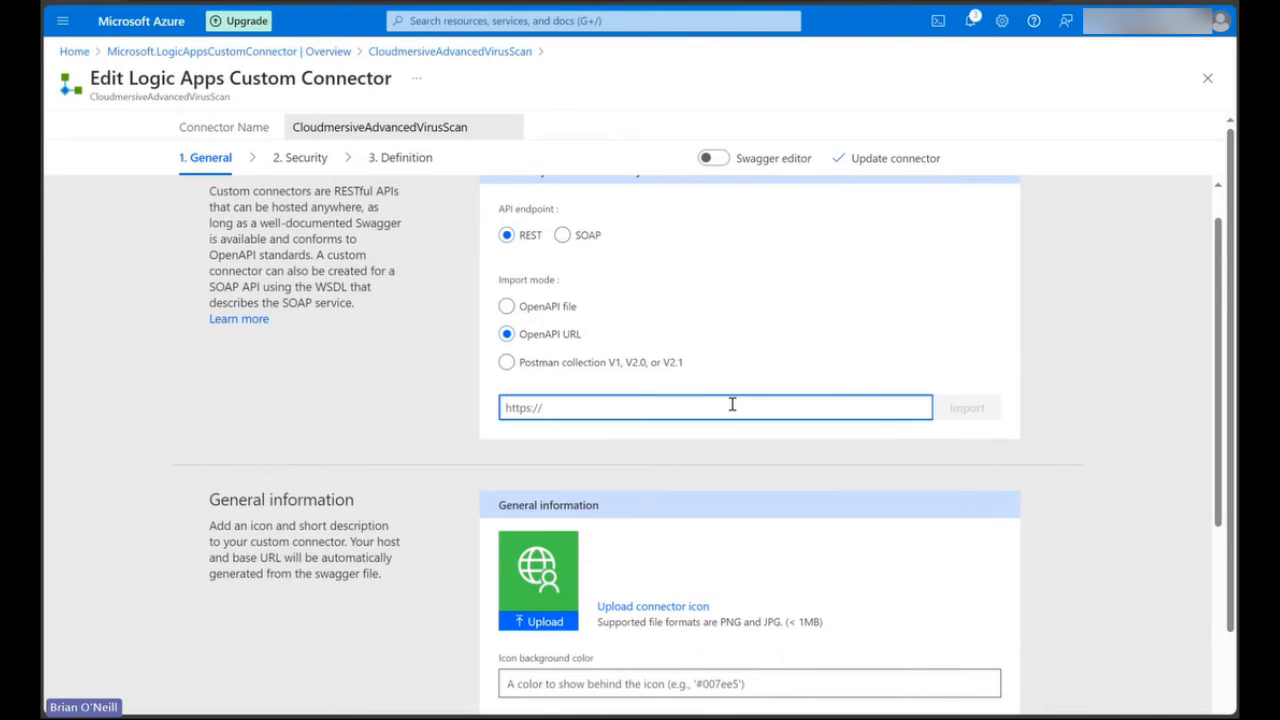
{"action": "type", "text": "https://api.cloudmersive.com/swagger/api/virus"}
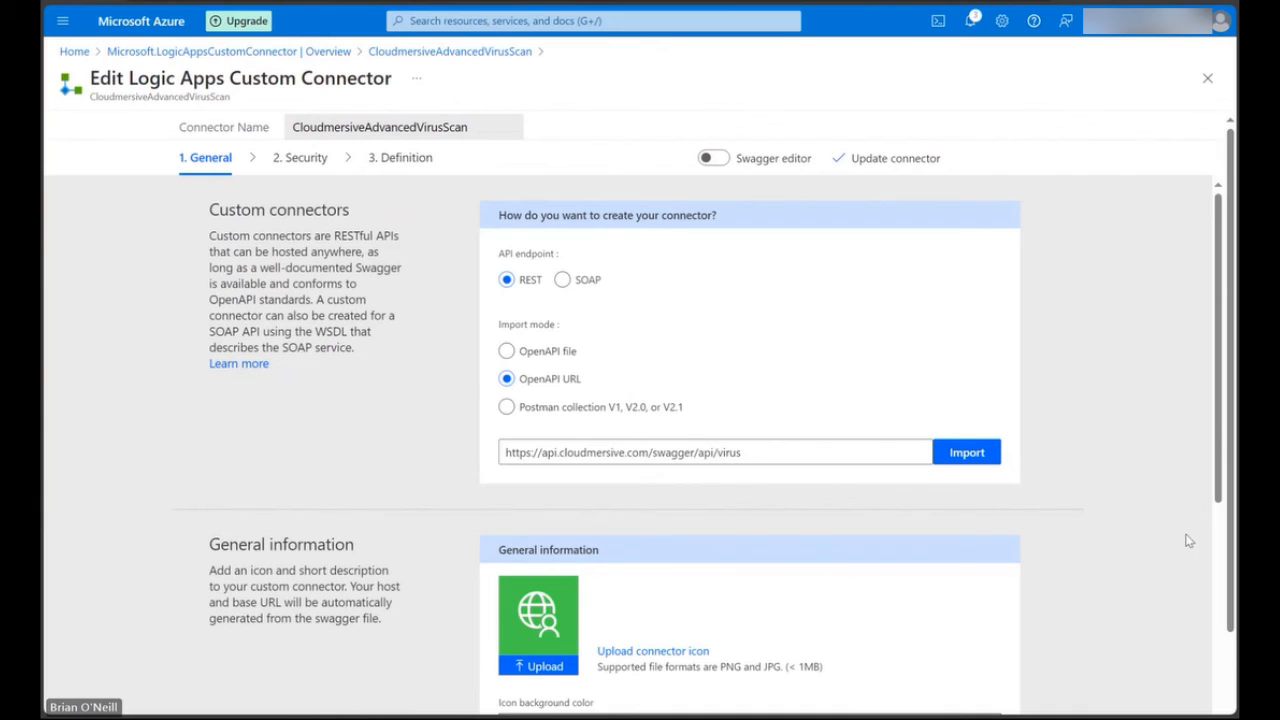
{"action": "scroll", "scroll_direction": "down", "scroll_amount": 3}
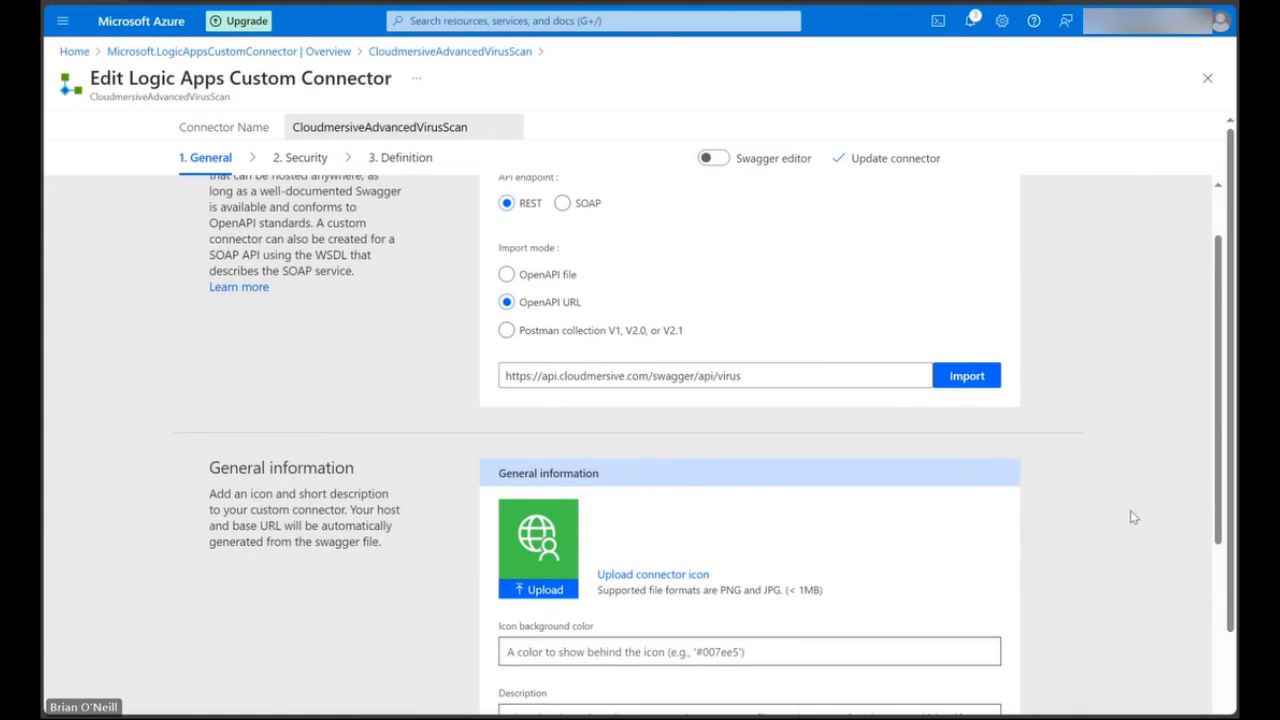
{"action": "scroll", "scroll_direction": "down", "scroll_amount": 3}
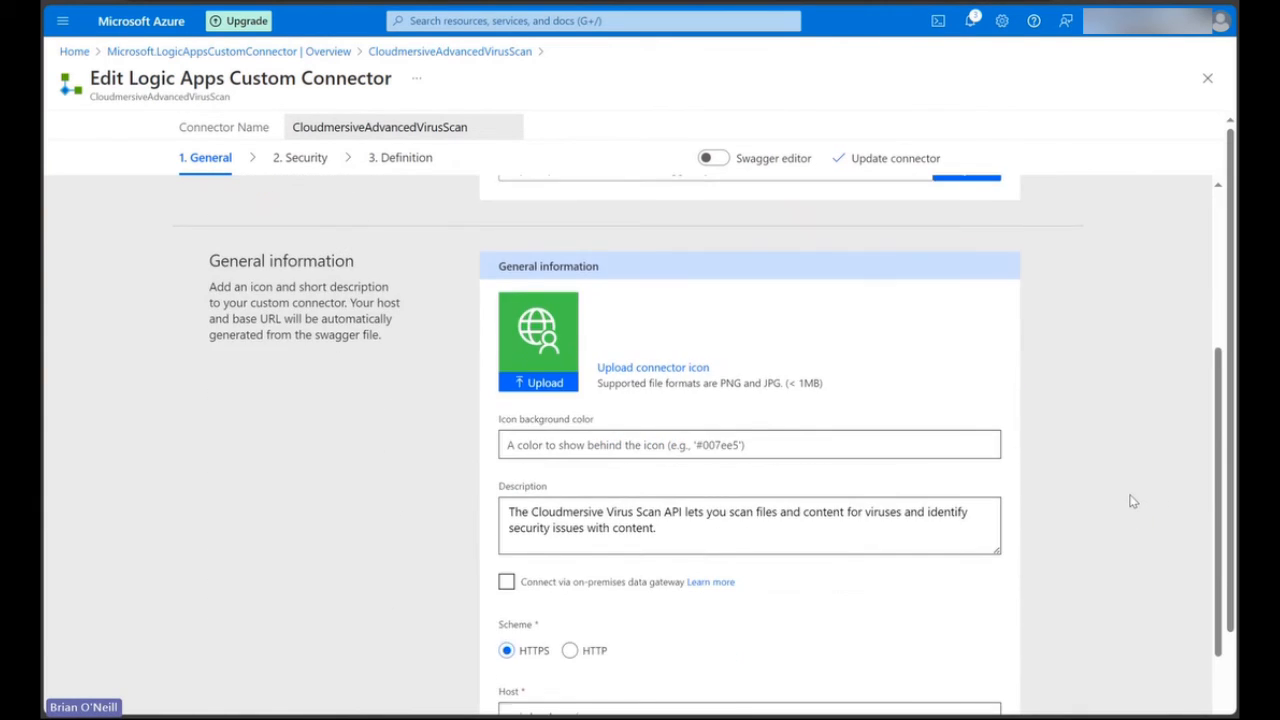
{"action": "scroll", "scroll_direction": "down", "scroll_amount": 3}
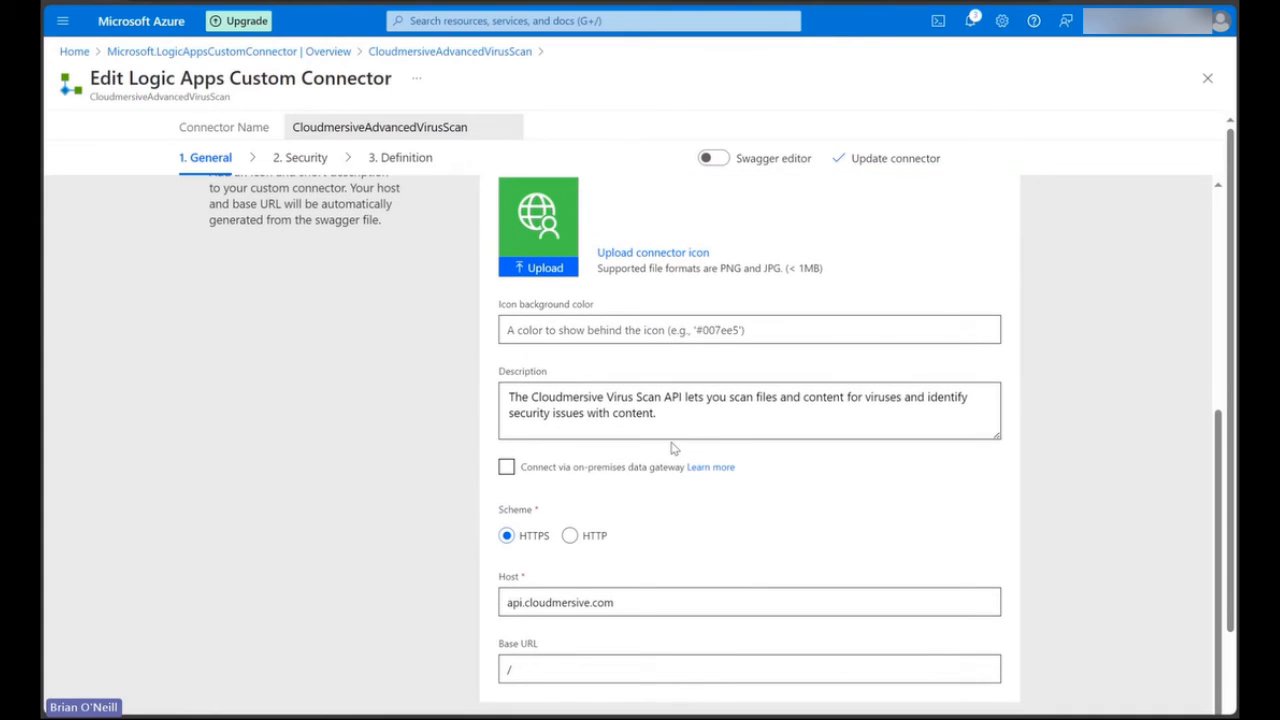
{"action": "triple_click", "coordinate": [736, 404]}
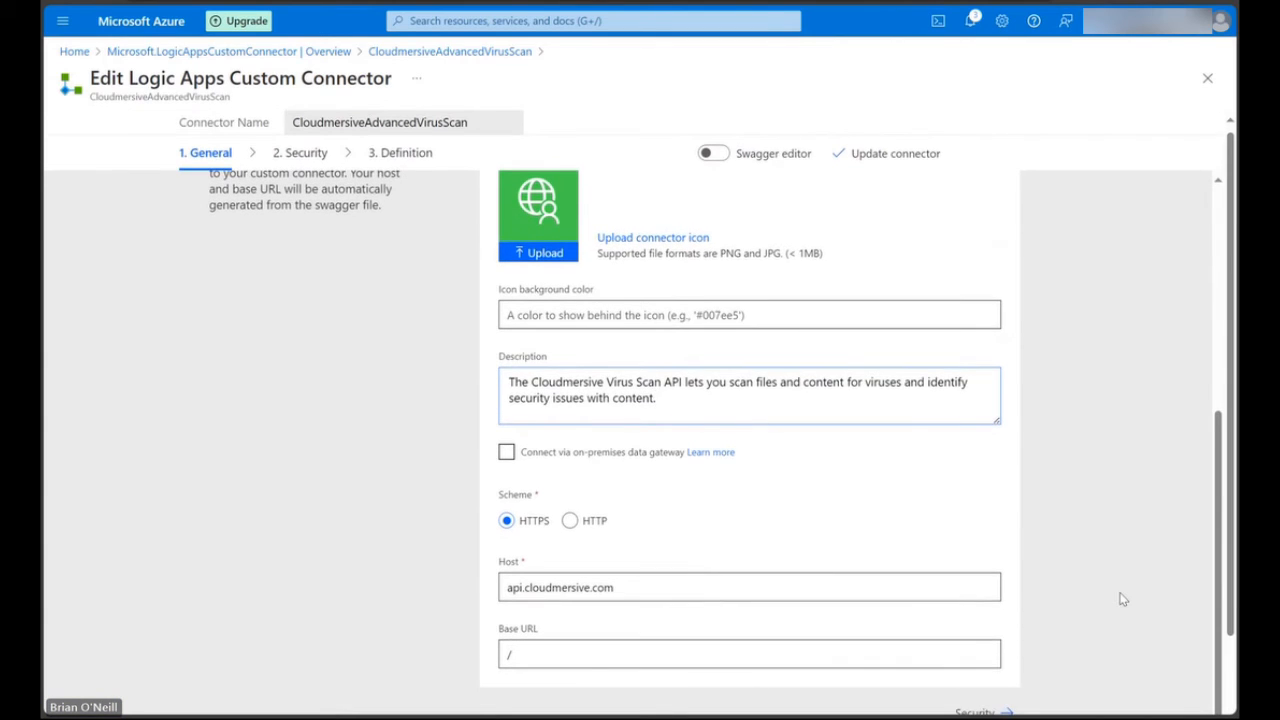
{"action": "scroll", "scroll_direction": "down", "scroll_amount": 3}
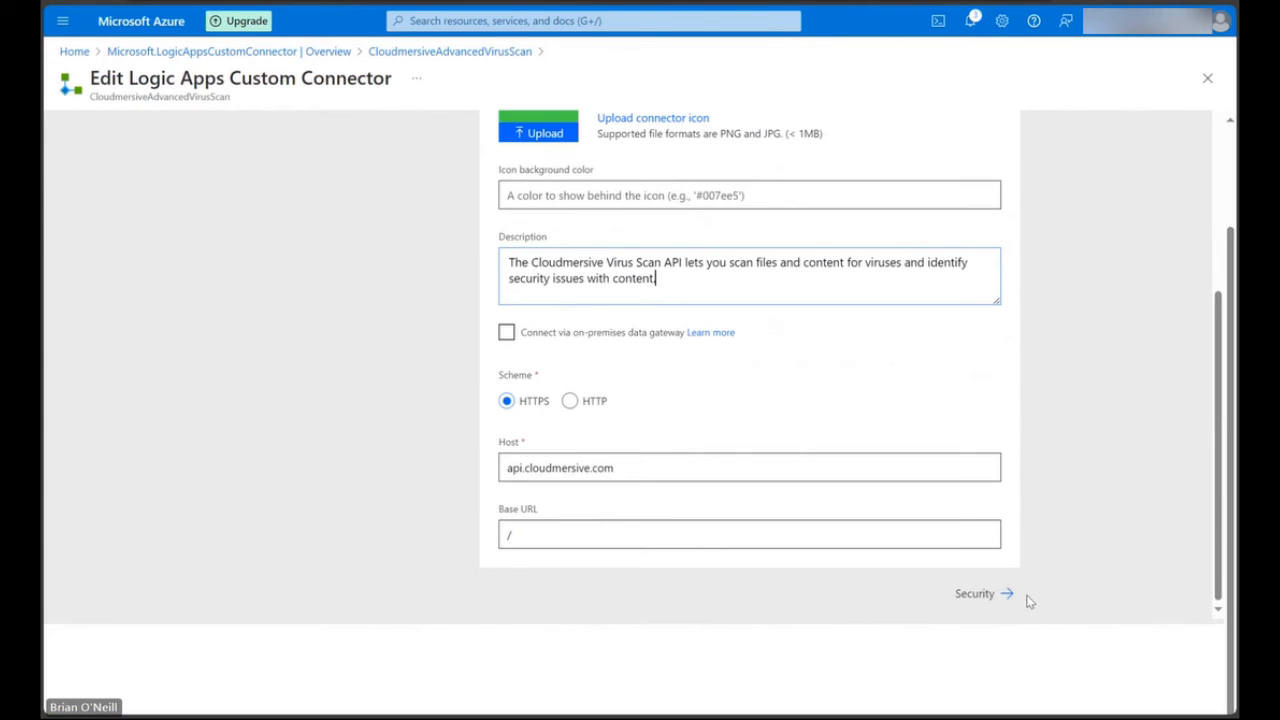
- Continue to the Security step showing API Key authentication via the Apikey header
{"action": "left_click", "coordinate": [980, 592]}
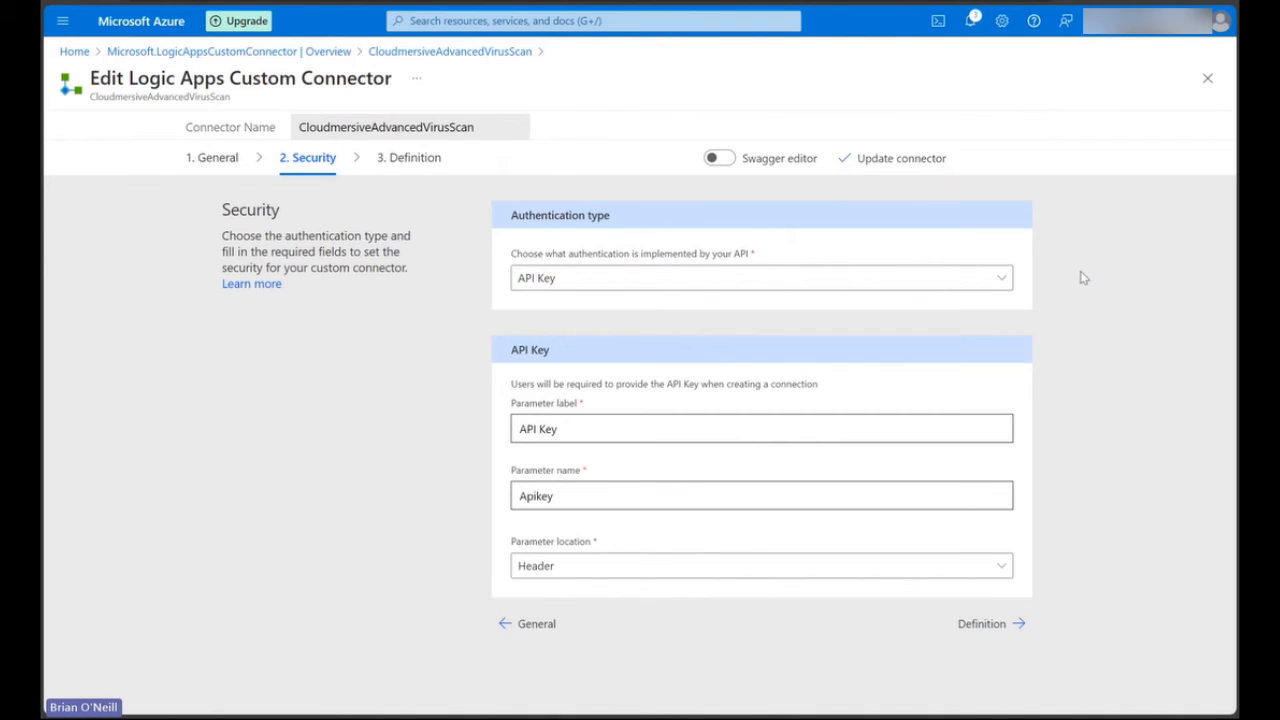
{"action": "mouse_move", "coordinate": [518, 348]}
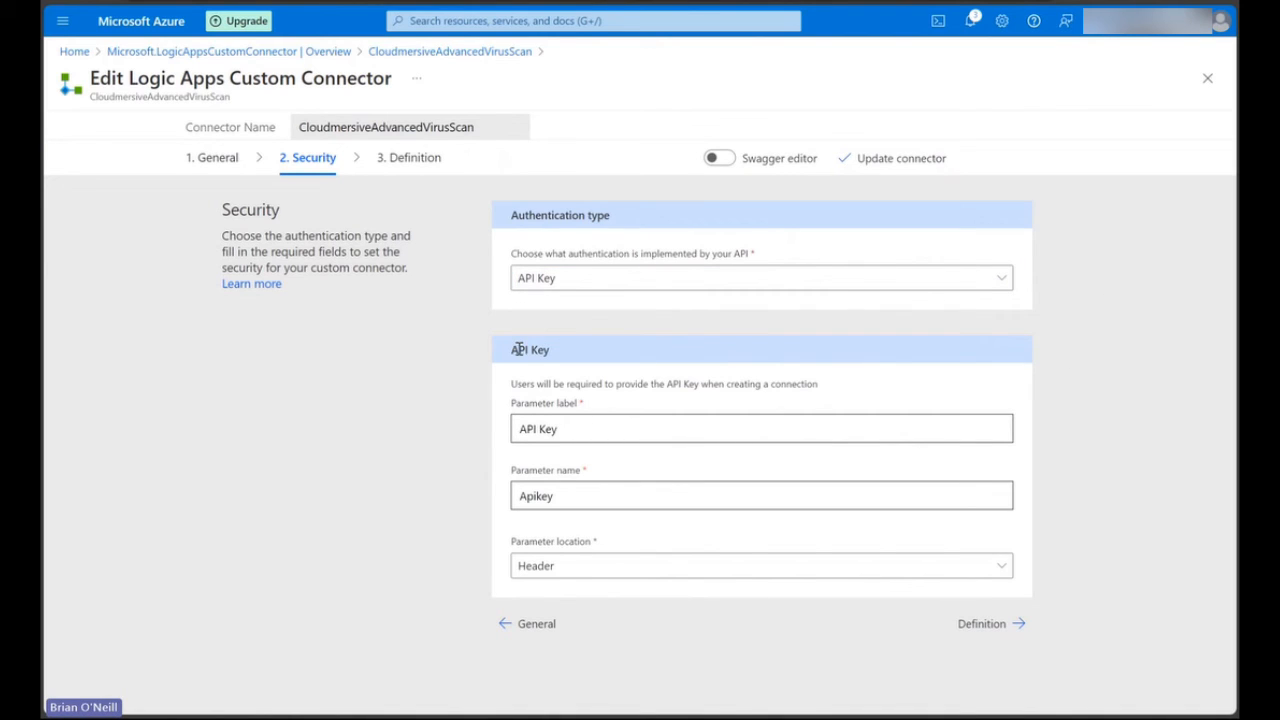
{"action": "mouse_move", "coordinate": [674, 564]}
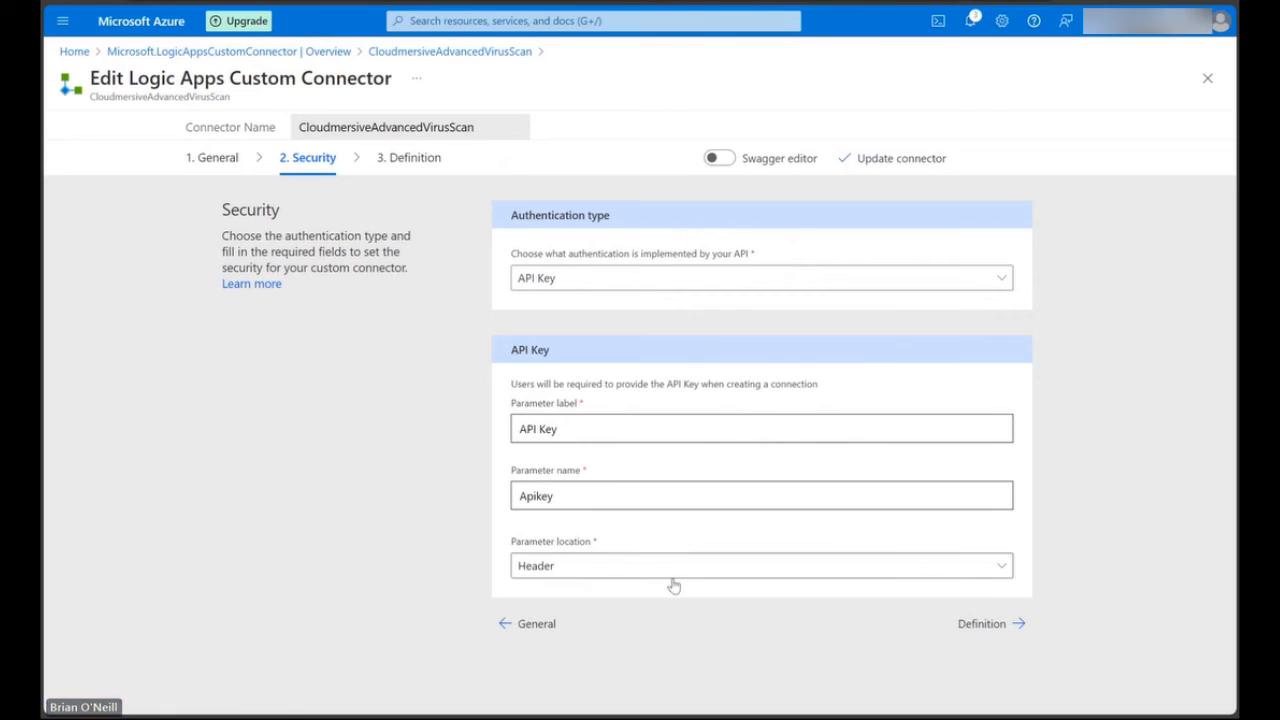
{"action": "mouse_move", "coordinate": [1066, 524]}
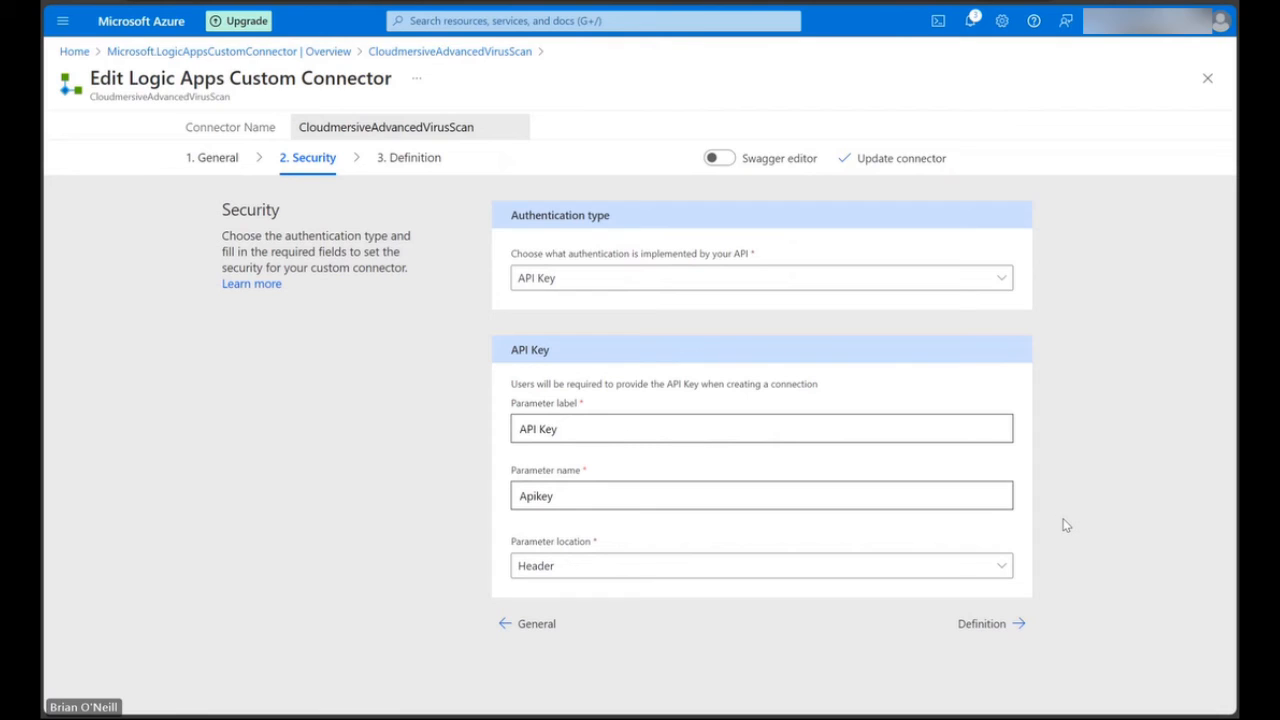
{"action": "mouse_move", "coordinate": [1024, 604]}
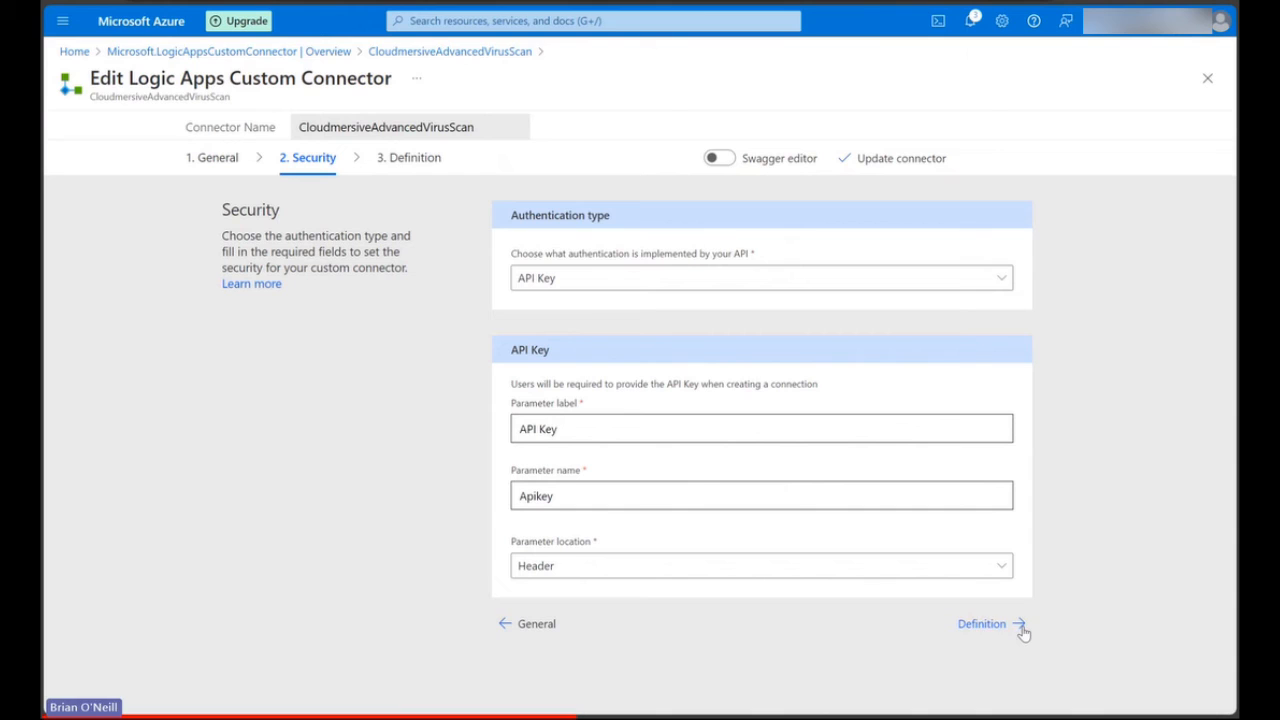
- View the Definition step's 11 imported actions and the Scan_FileAdvanced action details
{"action": "left_click", "coordinate": [980, 624]}
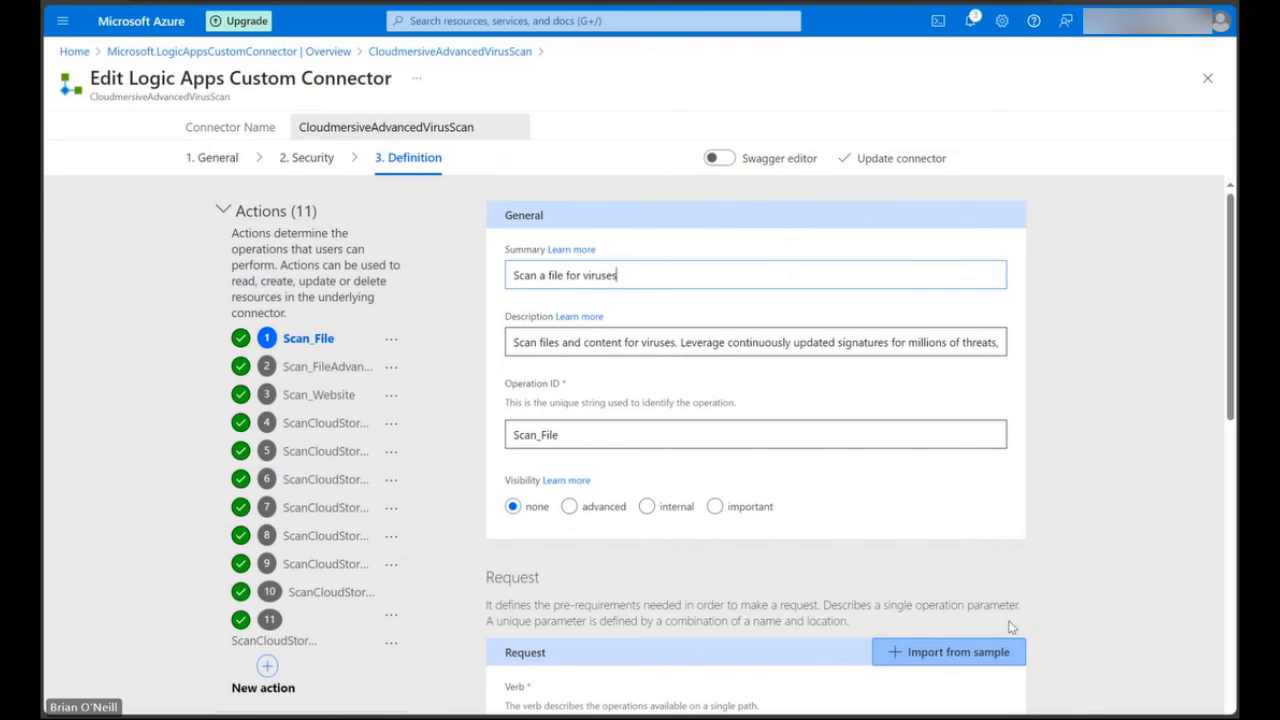
{"action": "scroll", "scroll_direction": "down", "scroll_amount": 3}
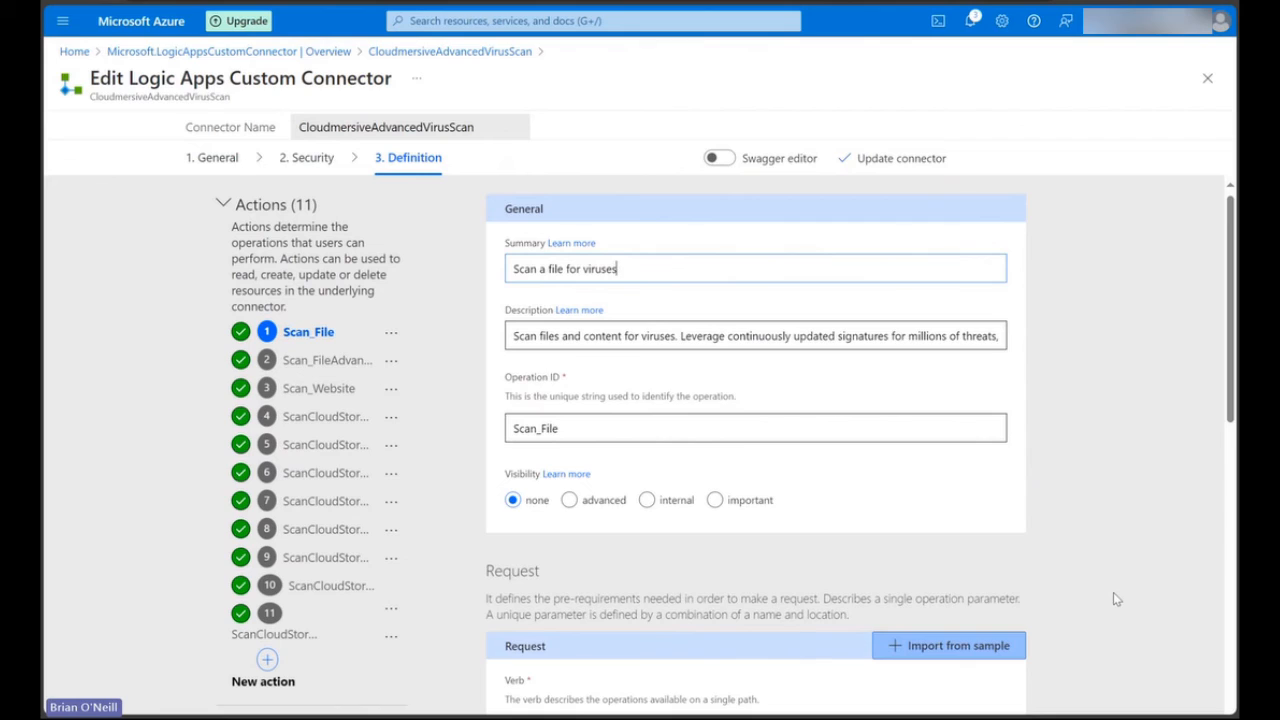
{"action": "scroll", "scroll_direction": "down", "scroll_amount": 3}
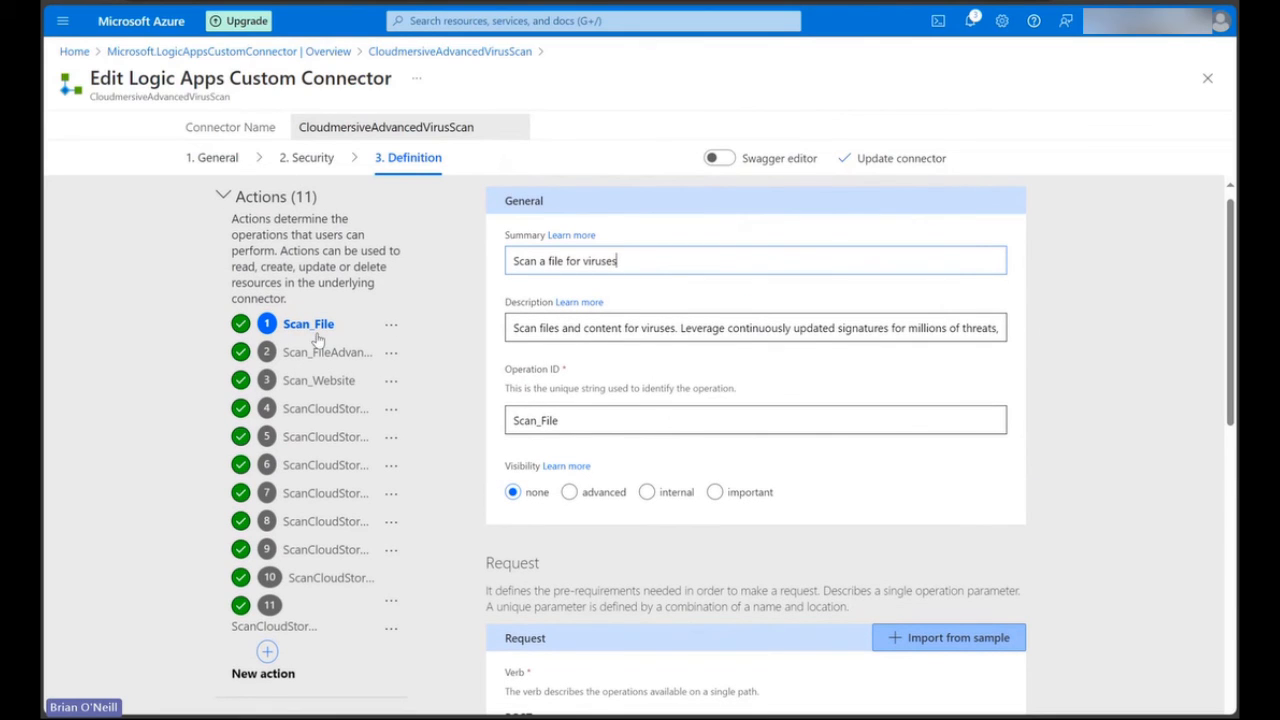
{"action": "mouse_move", "coordinate": [316, 572]}
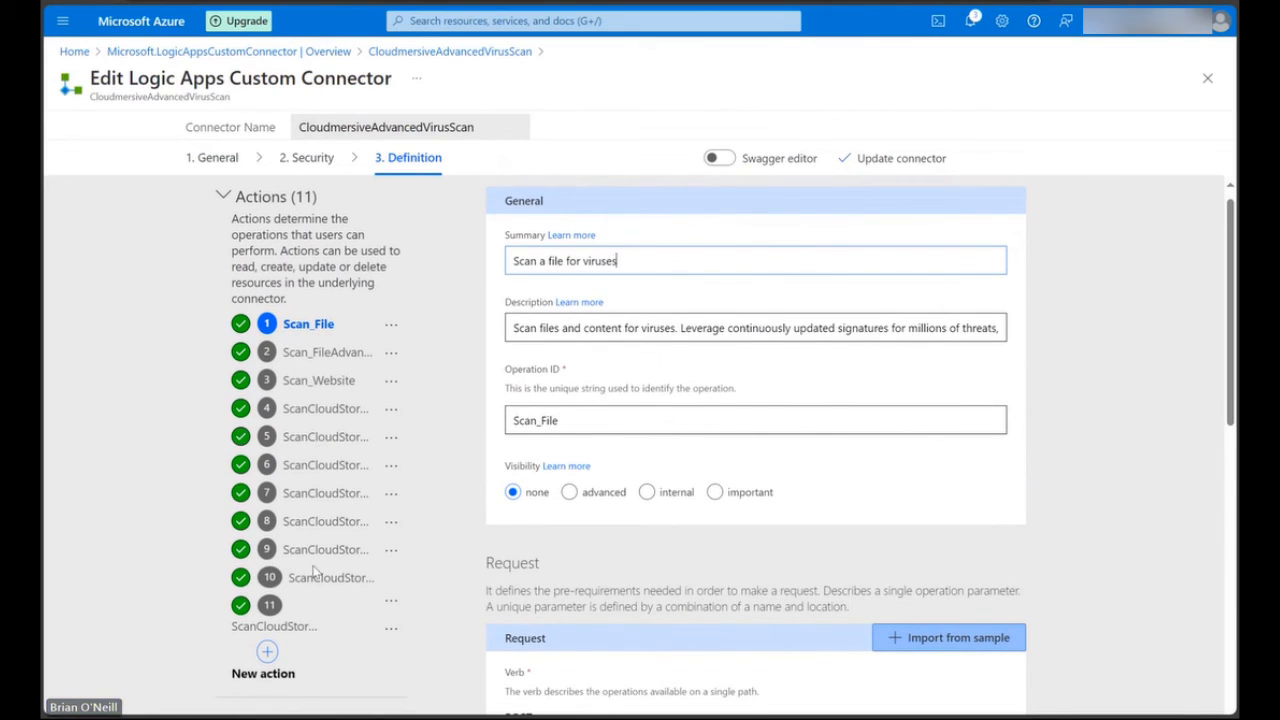
{"action": "mouse_move", "coordinate": [448, 330]}
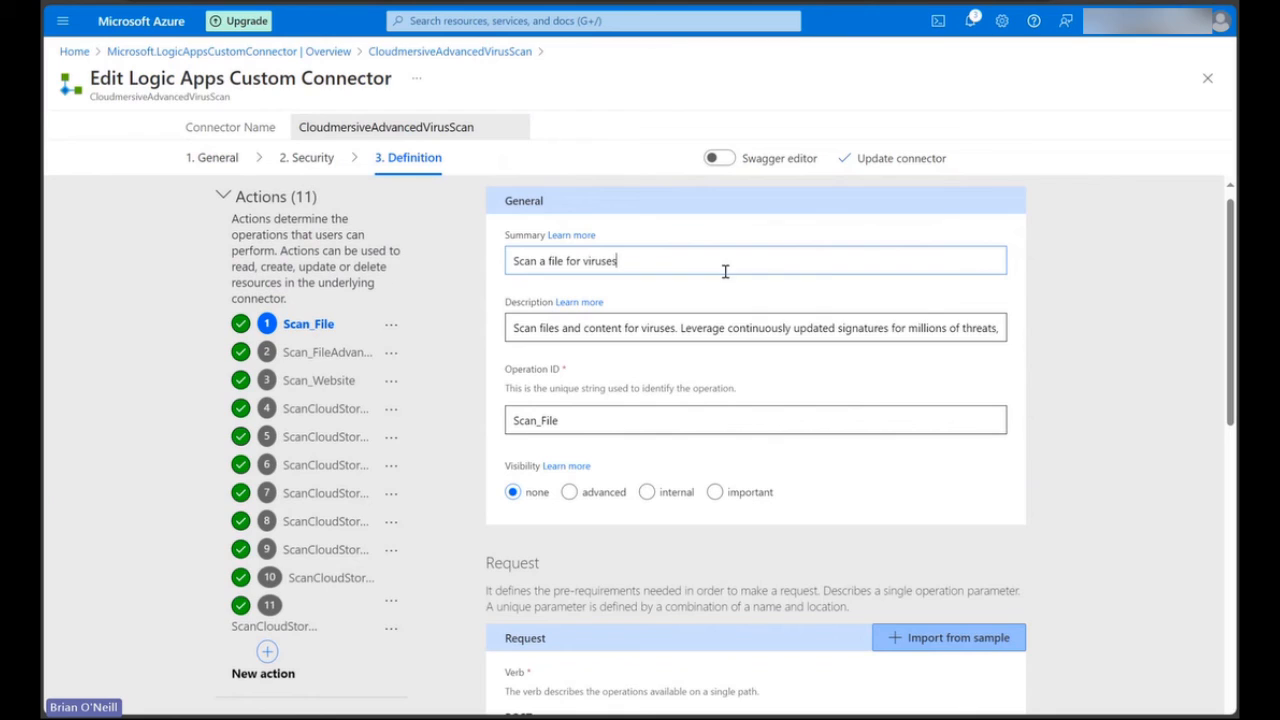
{"action": "mouse_move", "coordinate": [838, 294]}
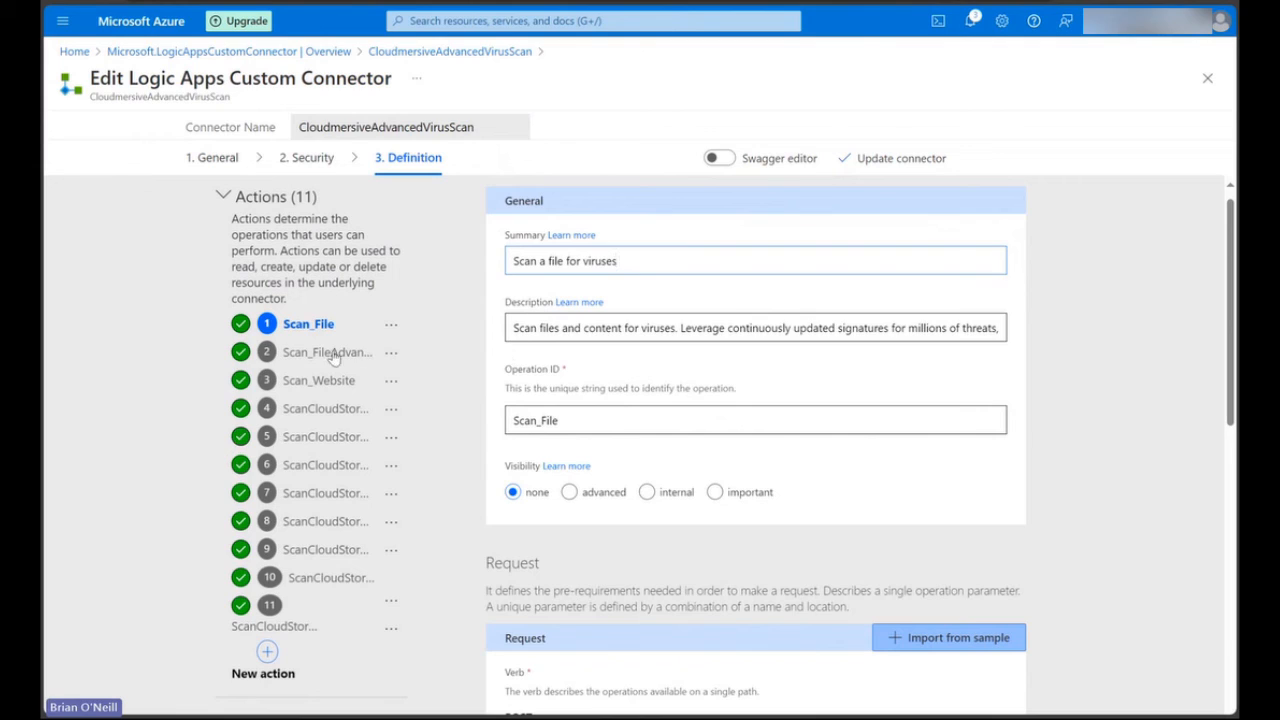
{"action": "left_click", "coordinate": [328, 352]}
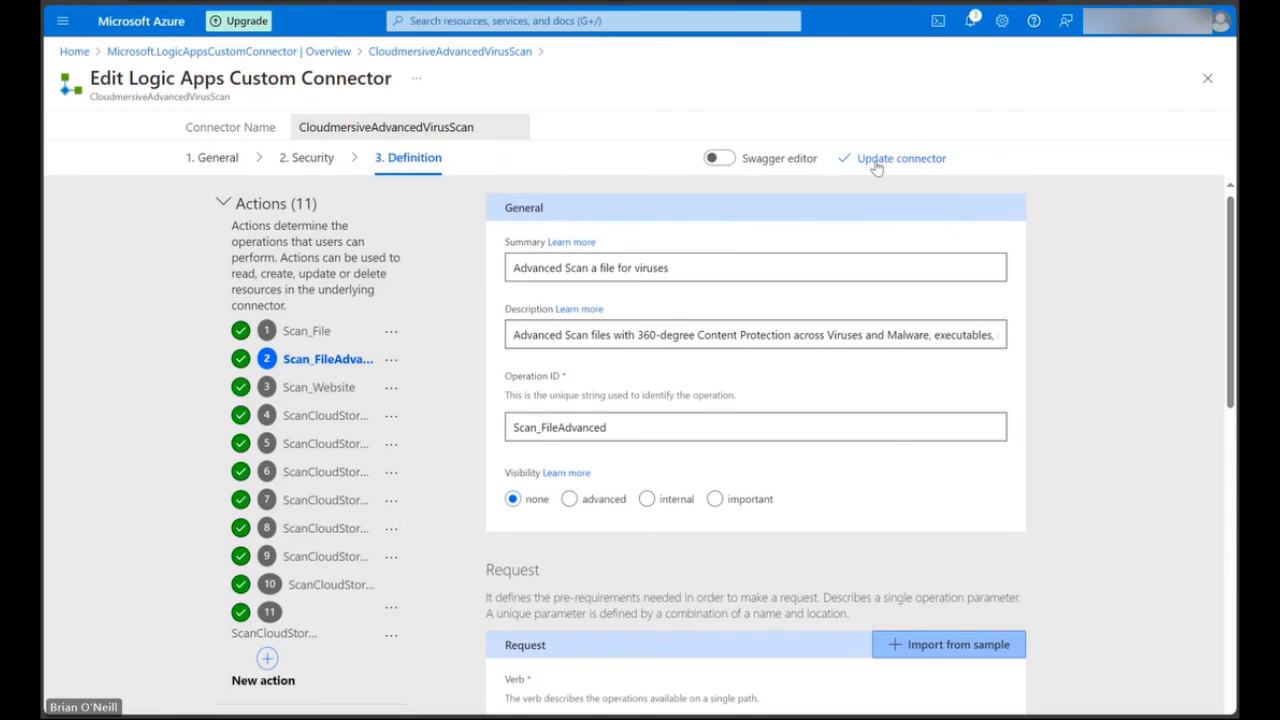
- Update the connector so its virus scan actions appear in Logic Apps Designer
{"action": "left_click", "coordinate": [900, 158]}
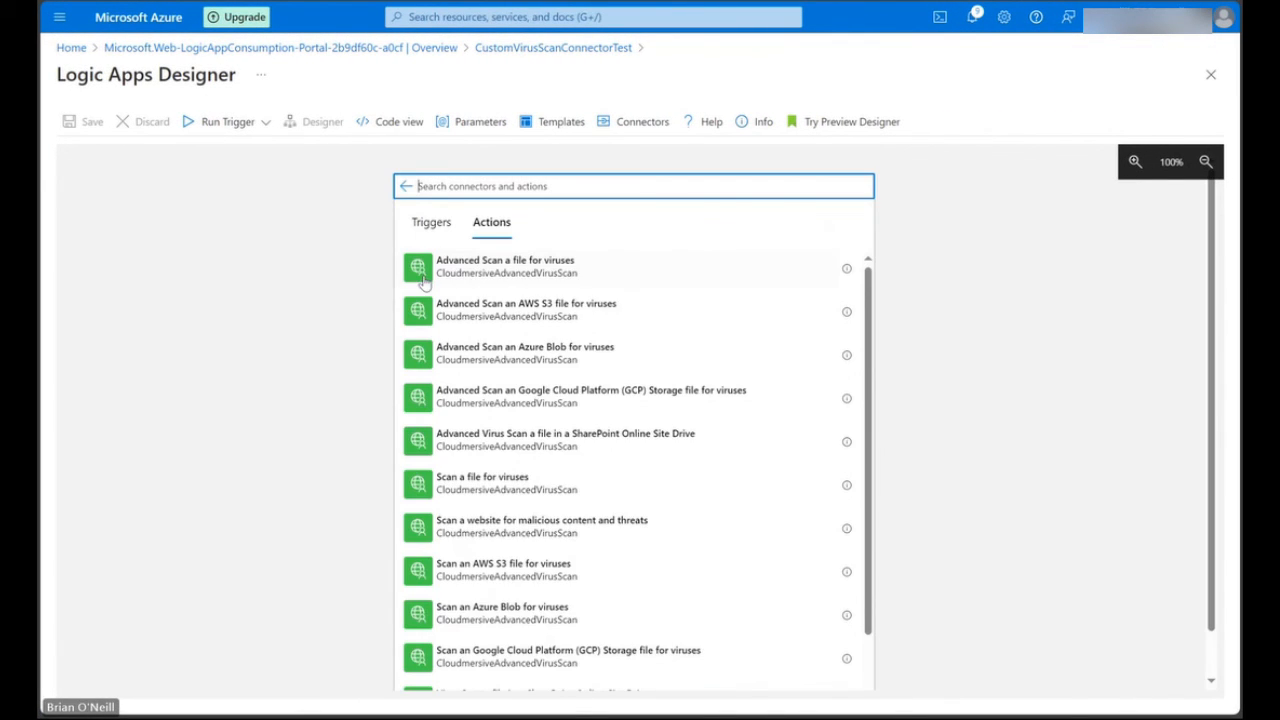
{"action": "mouse_move", "coordinate": [724, 450]}
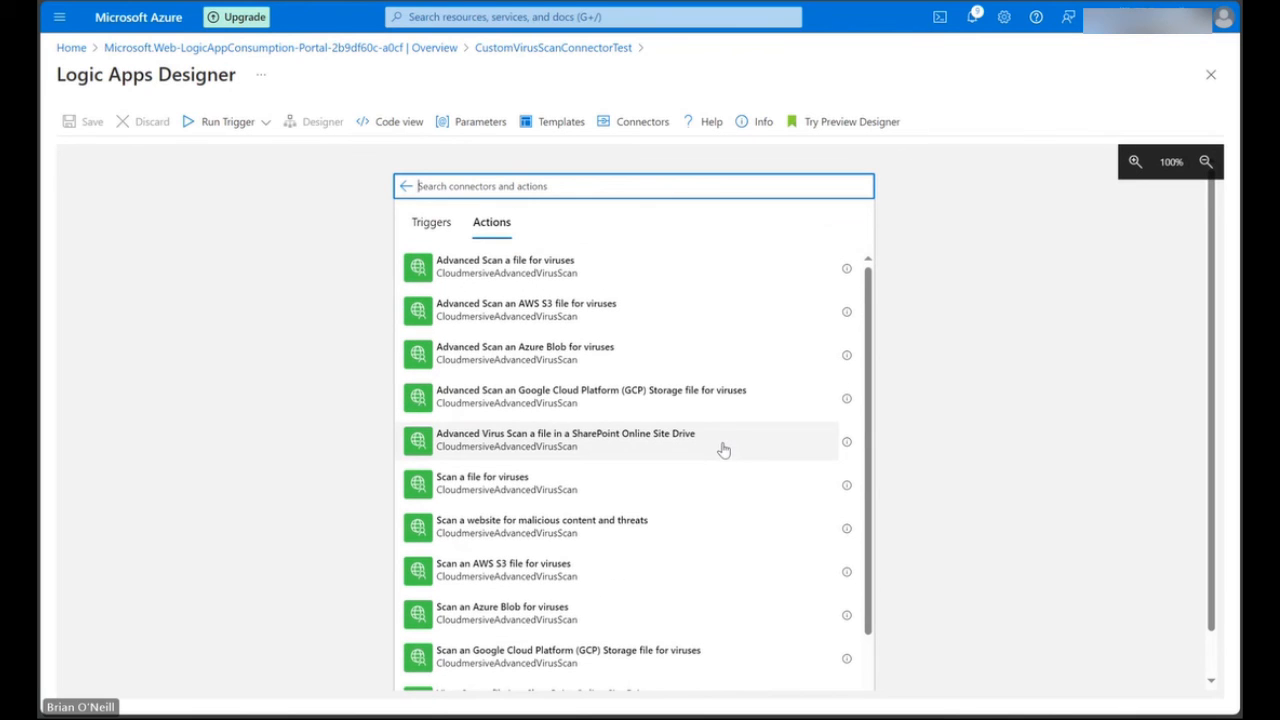
{"action": "mouse_move", "coordinate": [708, 280]}
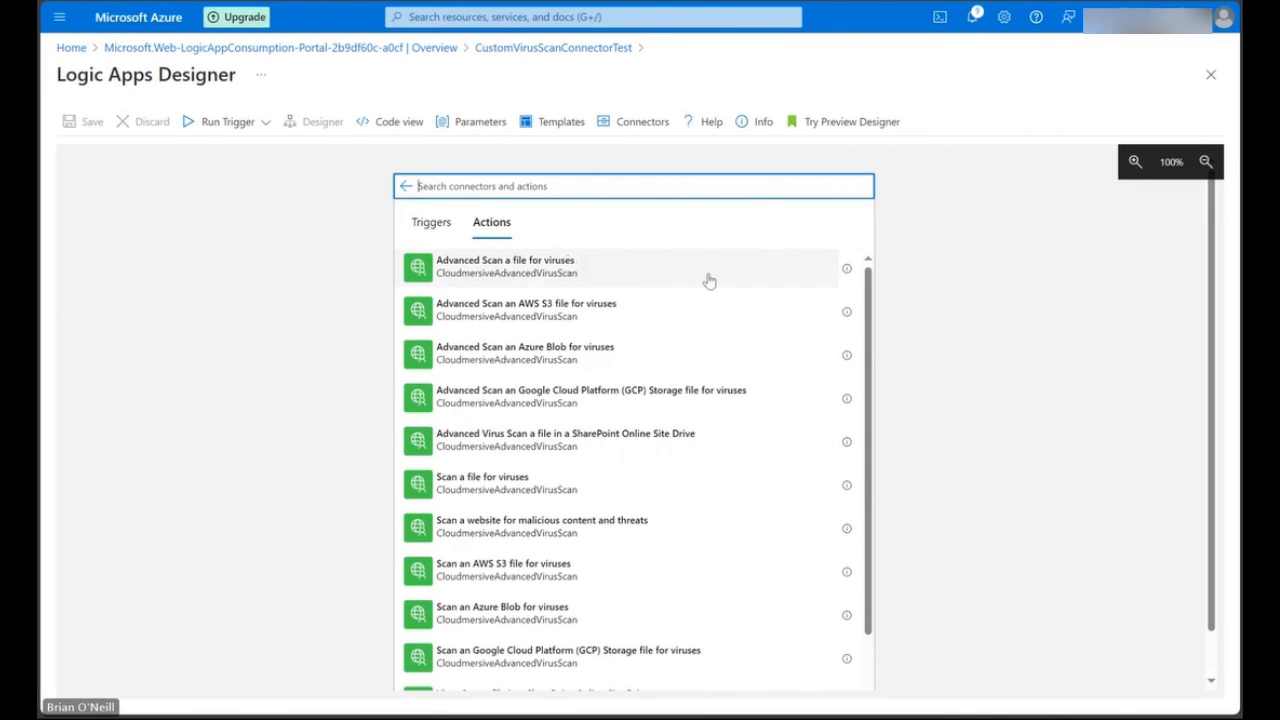
{"action": "mouse_move", "coordinate": [932, 312]}
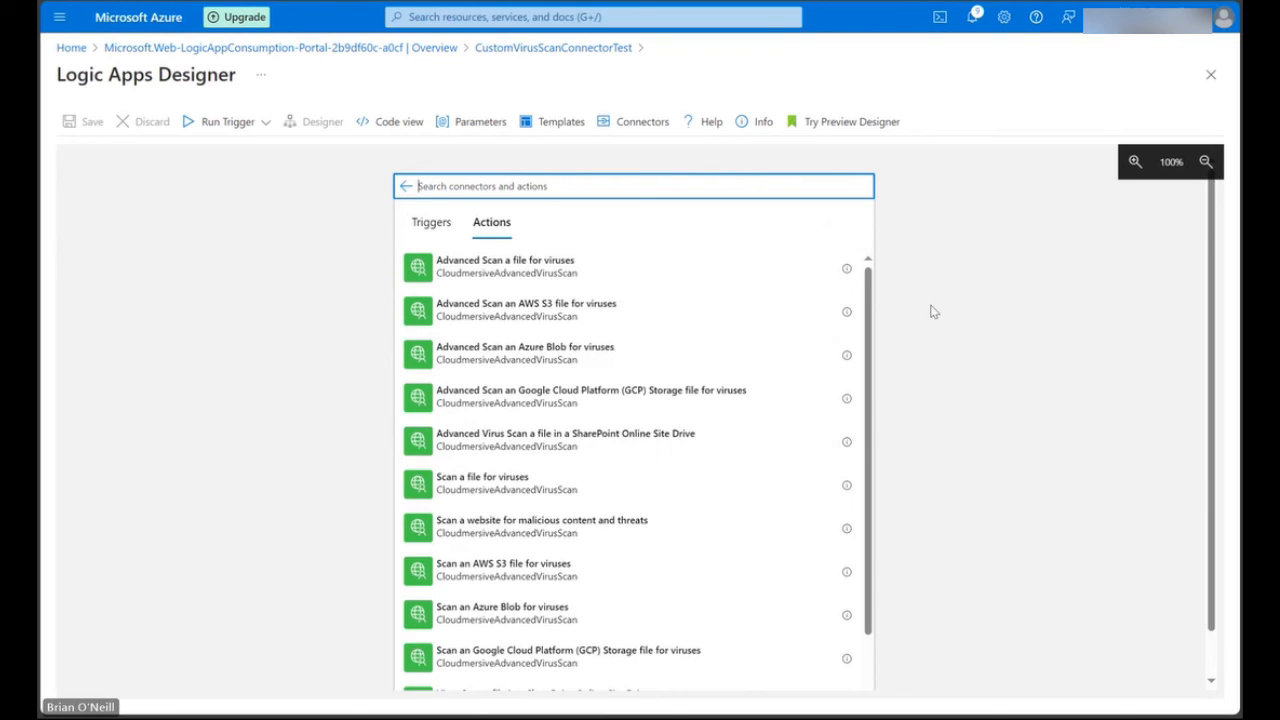
{"action": "mouse_move", "coordinate": [868, 460]}
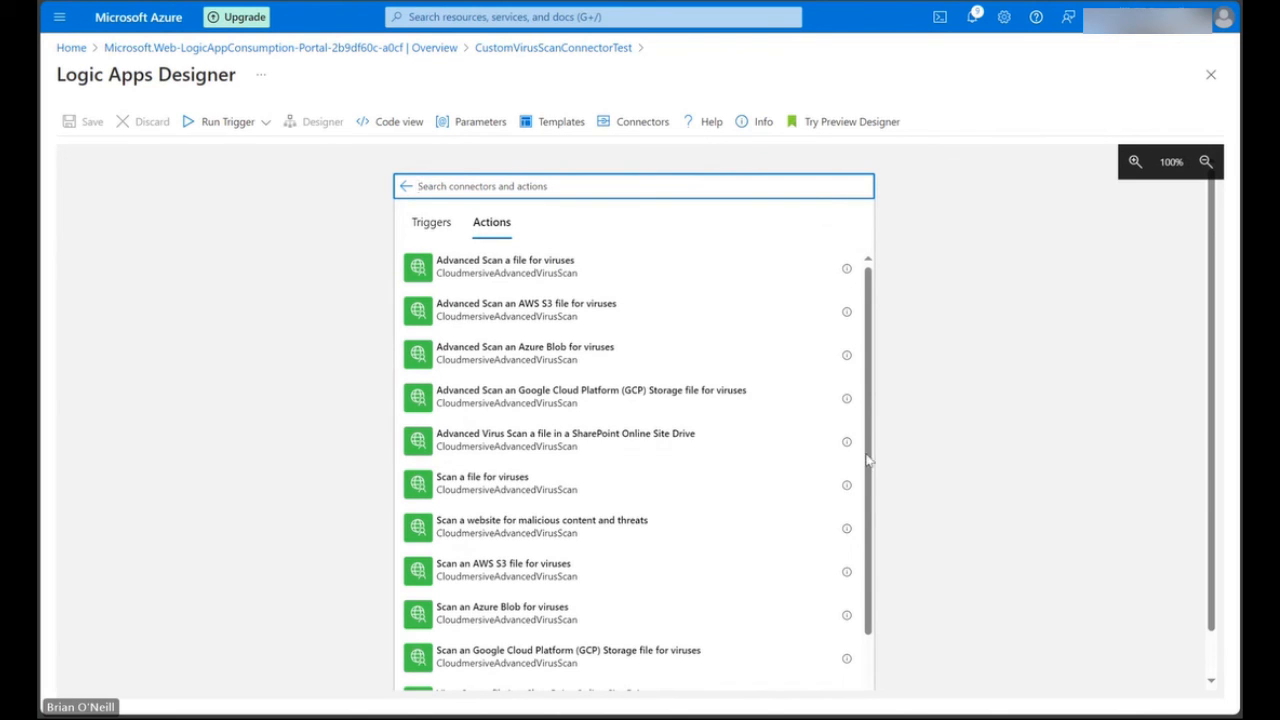